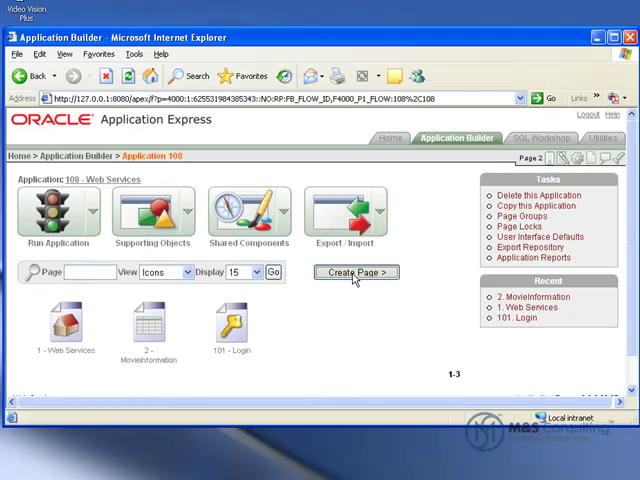
# - Create blank page 3 named 'Find Movies' with no tabs in application 108
pyautogui.click(356, 272)
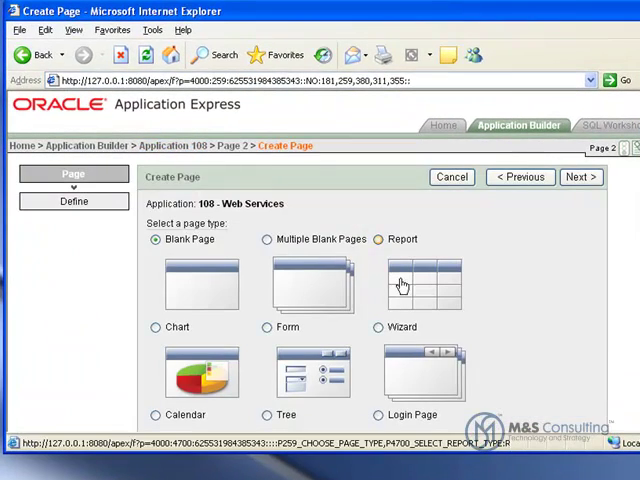
pyautogui.moveTo(524, 271)
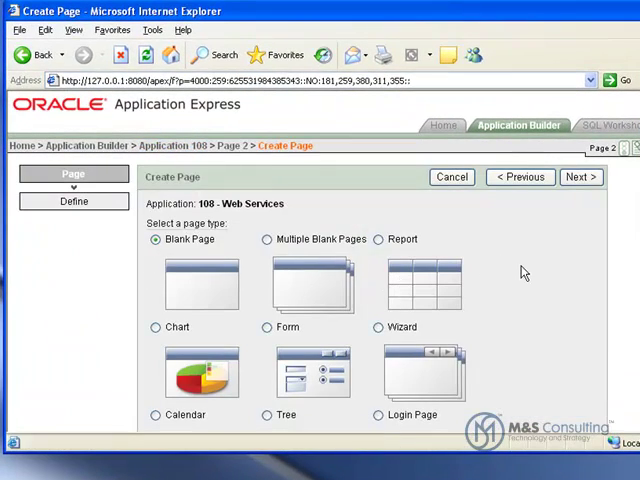
pyautogui.moveTo(534, 267)
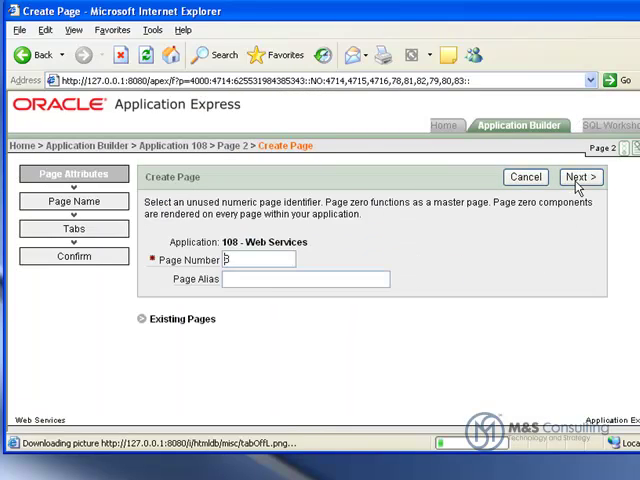
pyautogui.click(580, 177)
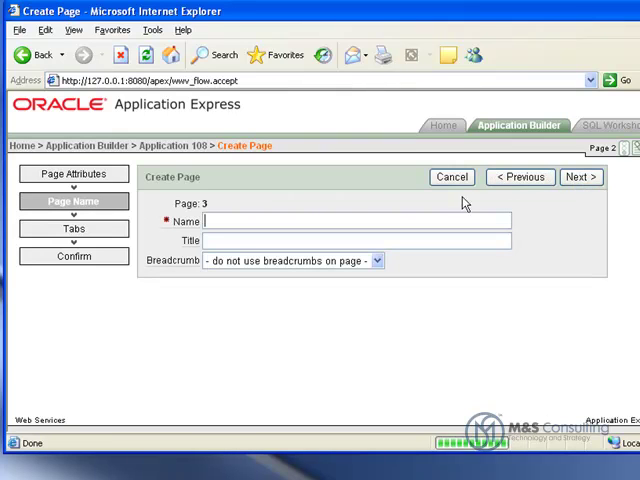
pyautogui.write('Find Movies')
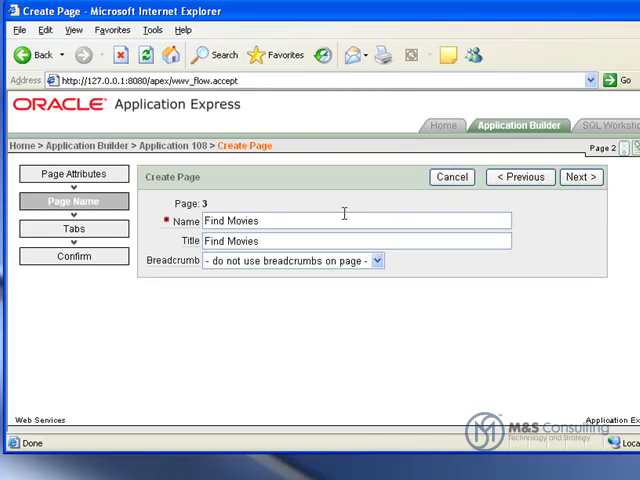
pyautogui.click(581, 177)
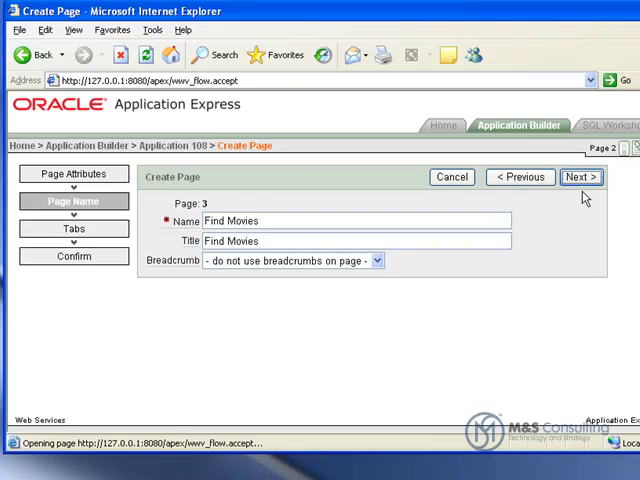
pyautogui.click(580, 177)
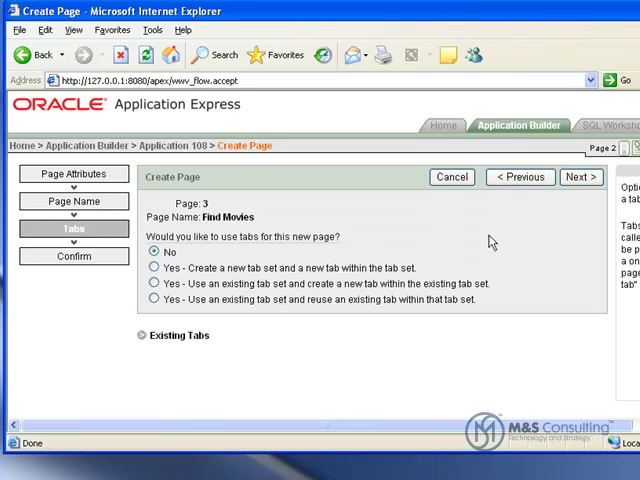
pyautogui.click(580, 176)
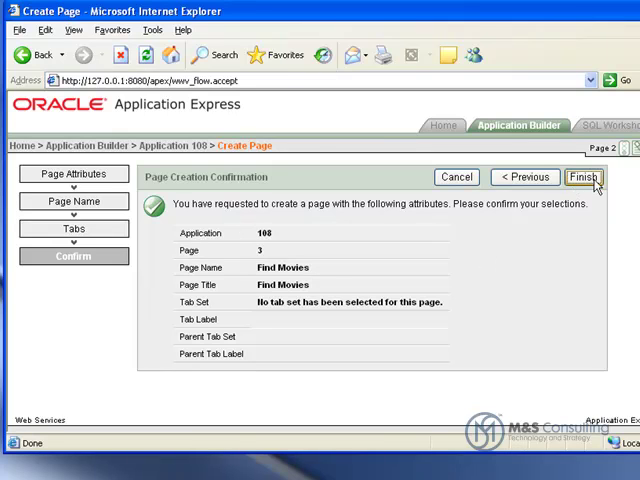
pyautogui.click(584, 177)
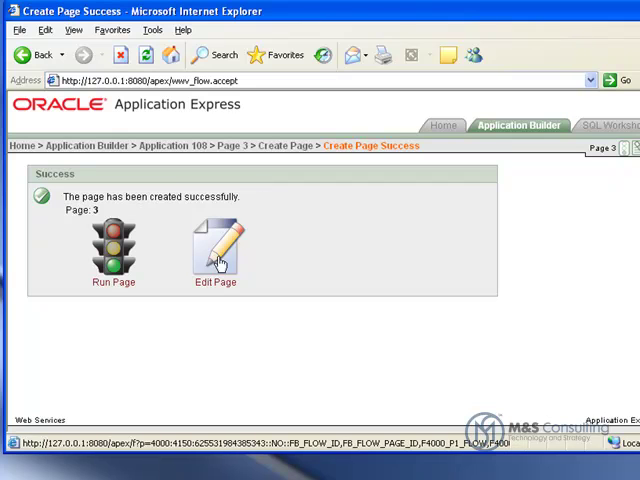
# - Open the Page Definition for page 3 'Find Movies' and scroll through it
pyautogui.click(214, 250)
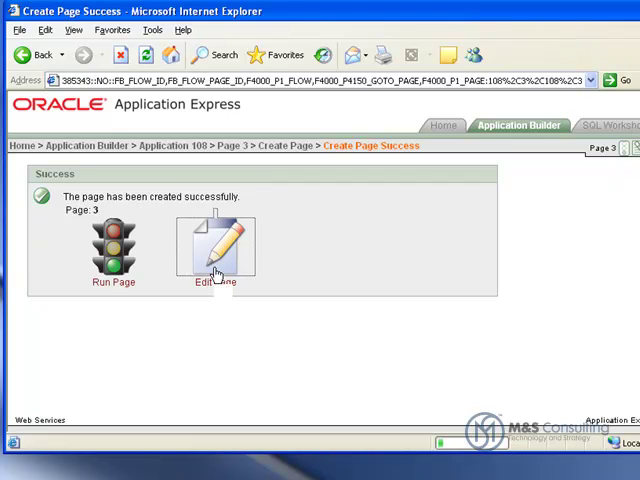
pyautogui.click(215, 245)
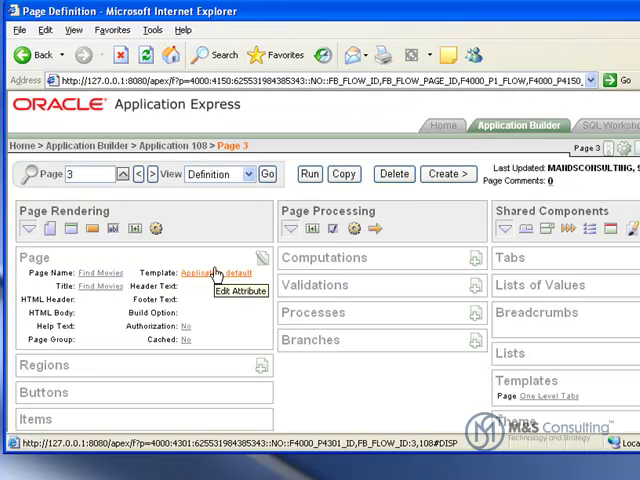
pyautogui.moveTo(243, 325)
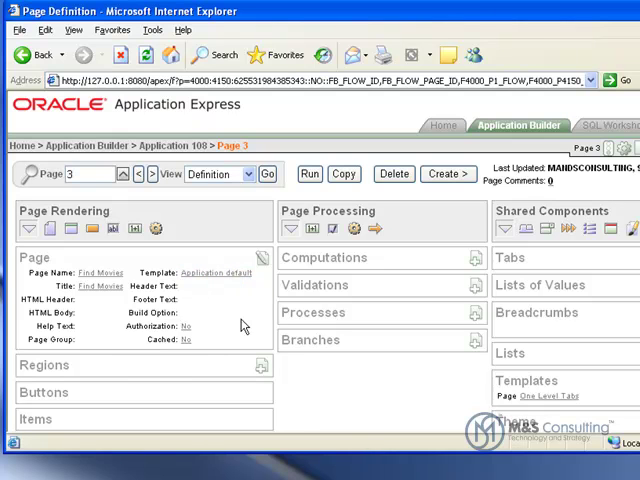
pyautogui.scroll(-3)
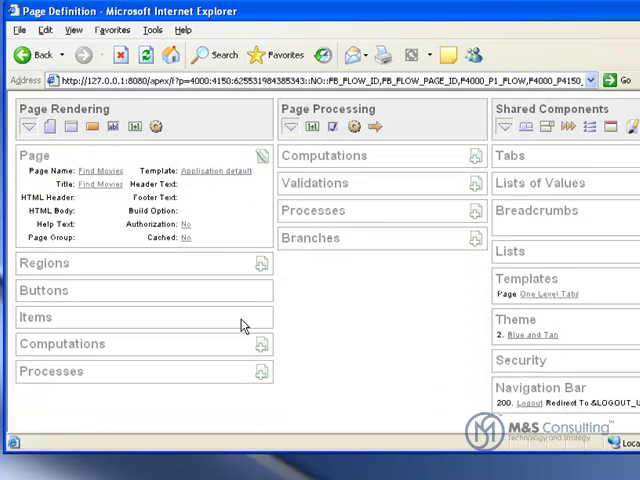
pyautogui.moveTo(238, 273)
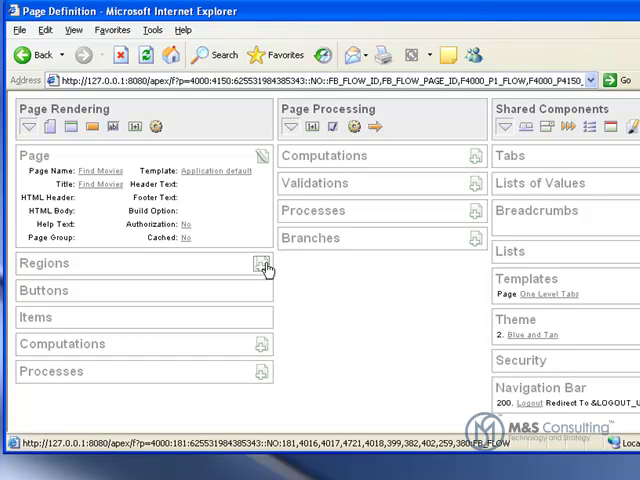
# - Create an HTML region titled 'Movie Information' on page 3
pyautogui.click(260, 263)
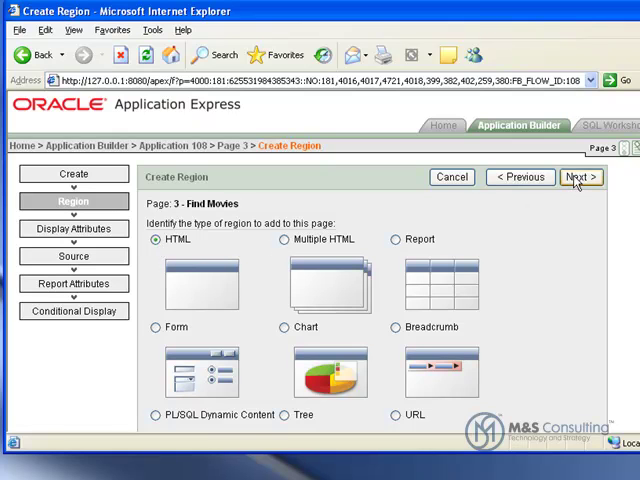
pyautogui.click(580, 177)
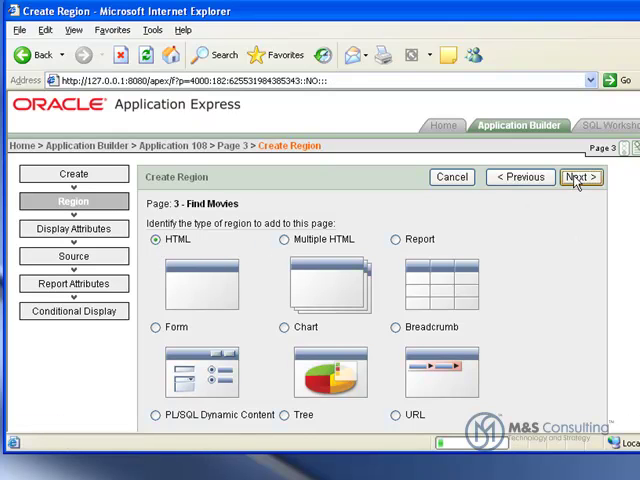
pyautogui.click(580, 177)
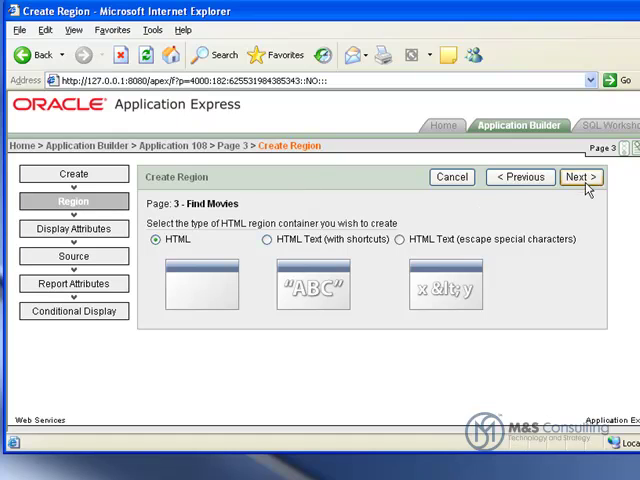
pyautogui.click(580, 177)
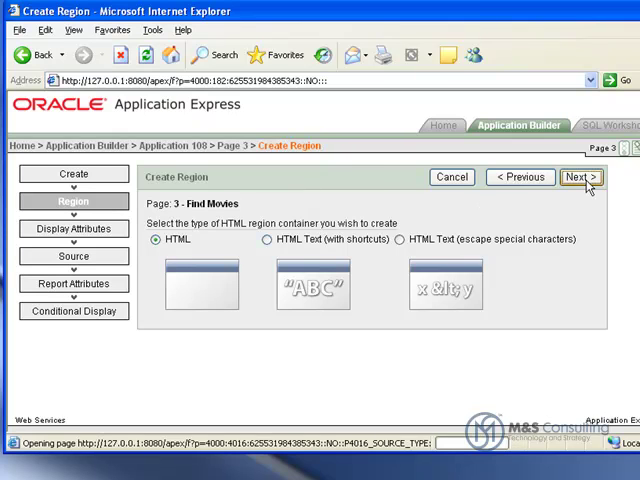
pyautogui.click(581, 177)
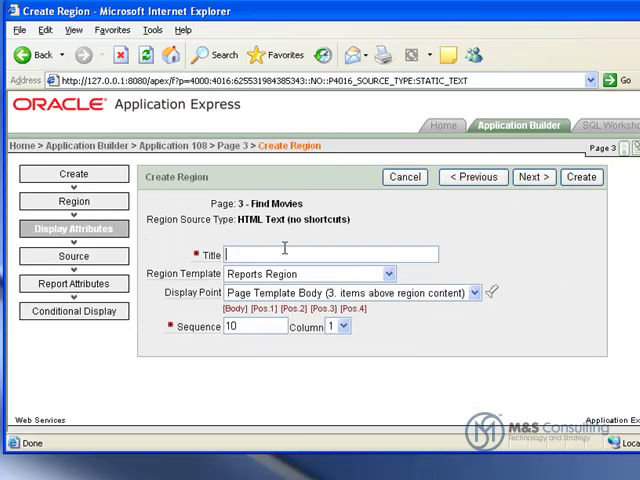
pyautogui.write('Movie Information')
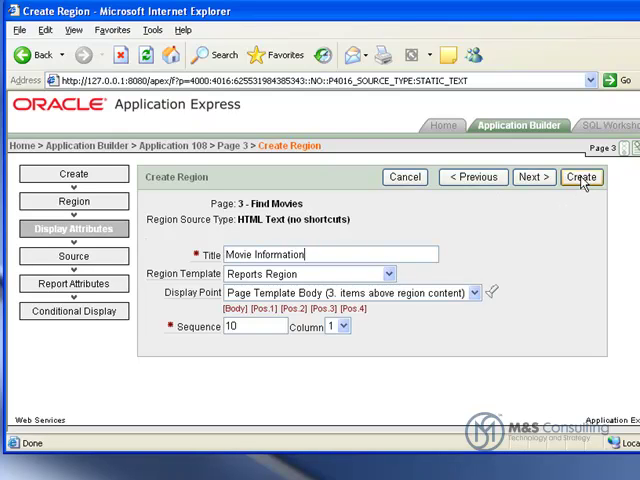
pyautogui.click(581, 177)
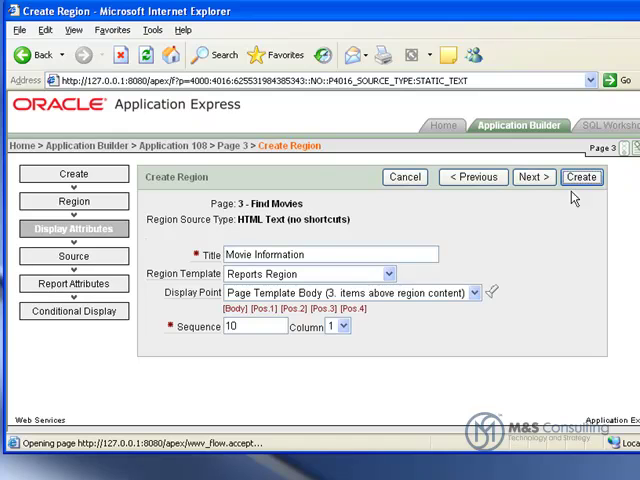
pyautogui.click(581, 177)
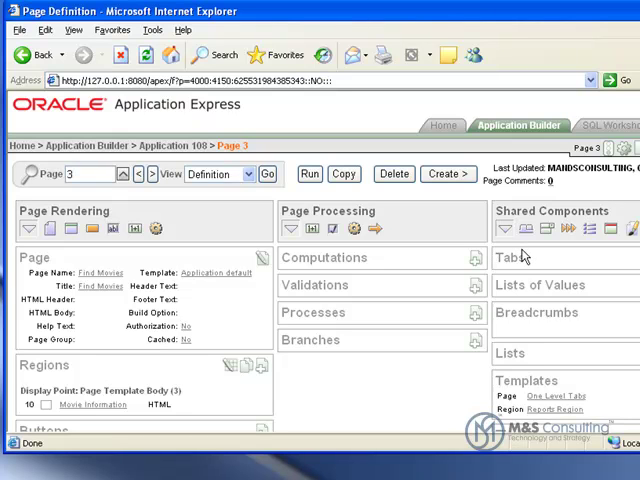
# - Start a new button placed in a region position of the Movie Information region
pyautogui.scroll(-3)
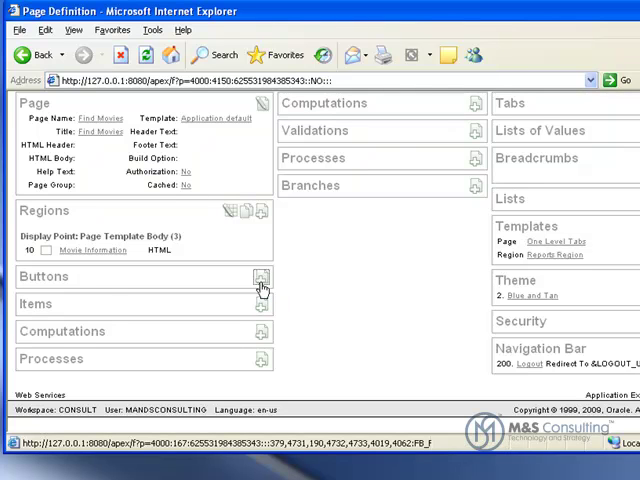
pyautogui.click(260, 277)
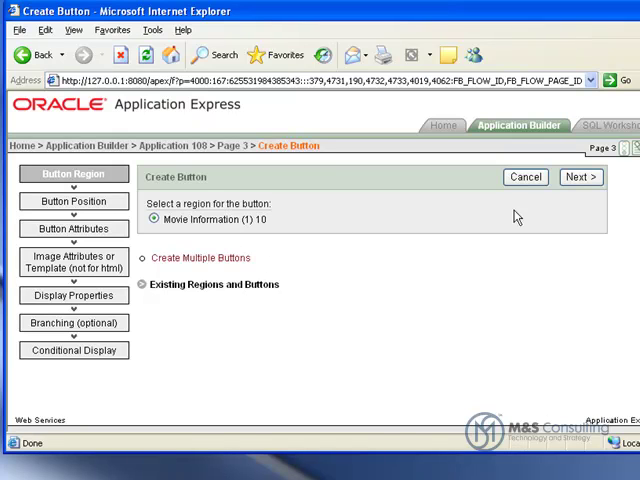
pyautogui.click(580, 177)
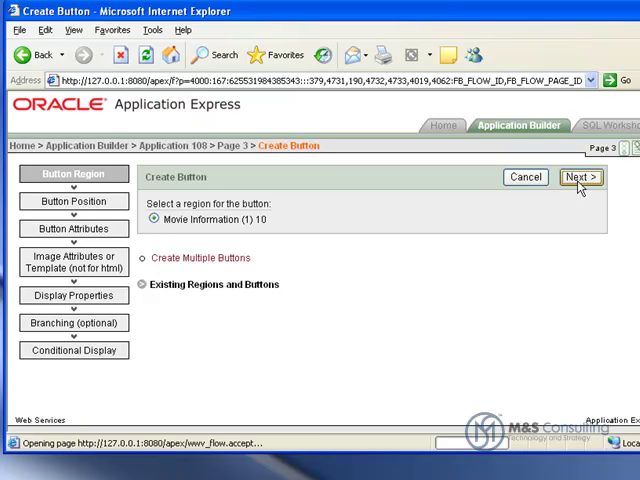
pyautogui.click(580, 177)
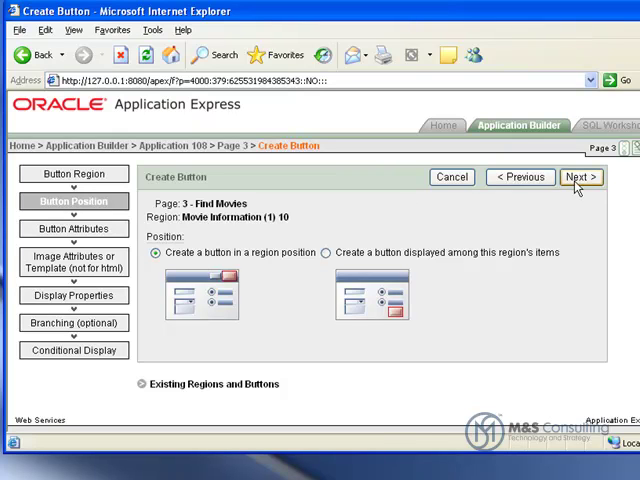
pyautogui.click(580, 177)
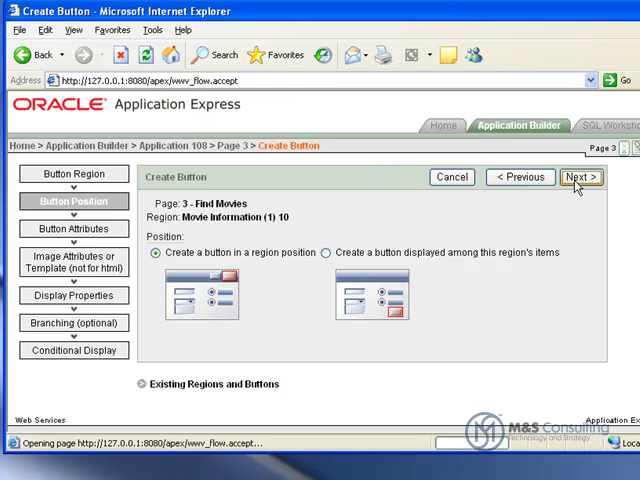
# - Name the button SUBMIT with label 'Submit', keeping it template-driven
pyautogui.click(580, 177)
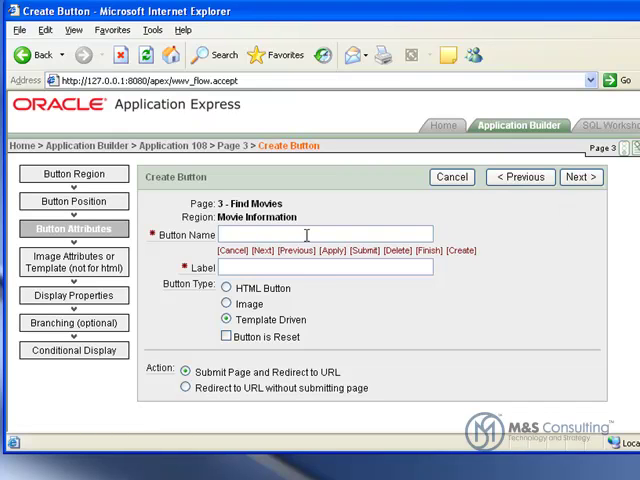
pyautogui.write('SUBMIT')
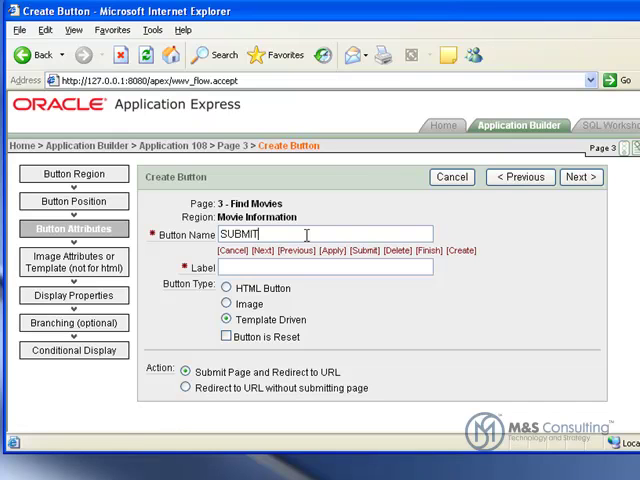
pyautogui.write('Submit')
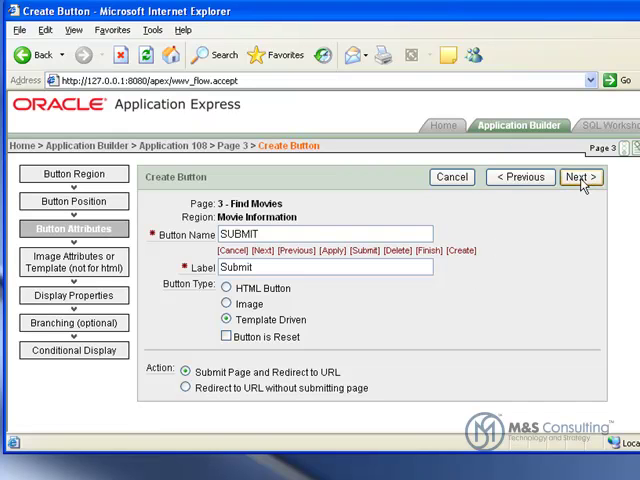
pyautogui.click(580, 177)
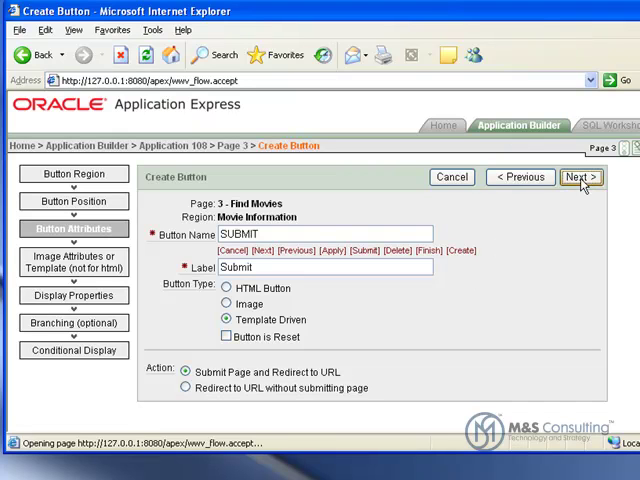
pyautogui.click(580, 177)
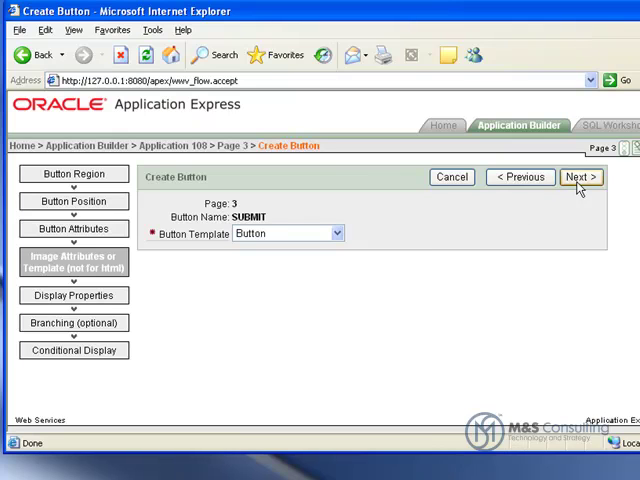
# - Keep the default template, position SUBMIT at #CREATE#, and create it branching to page 3
pyautogui.click(581, 177)
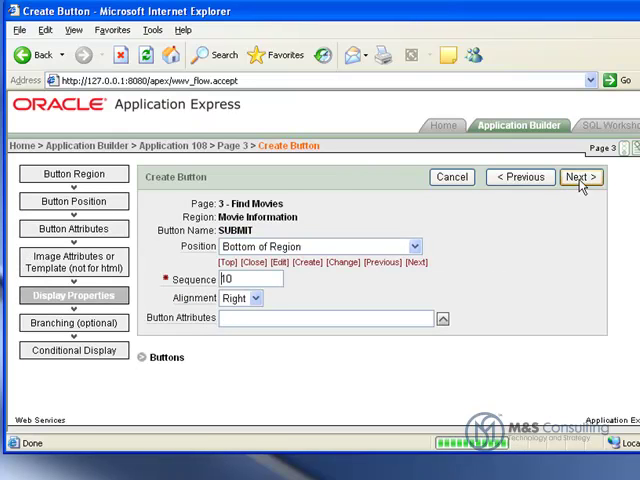
pyautogui.moveTo(563, 214)
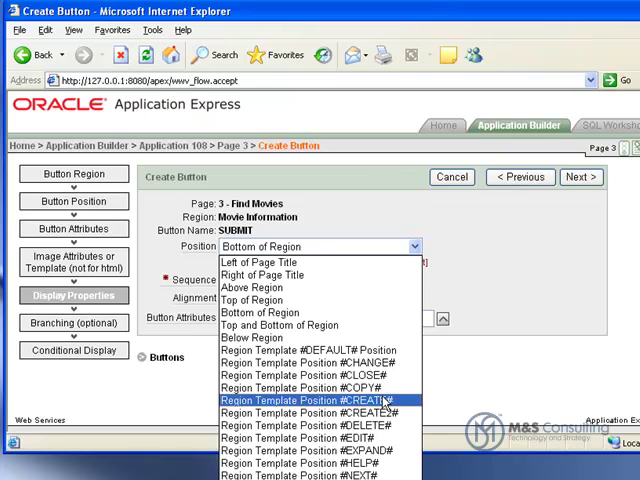
pyautogui.click(318, 400)
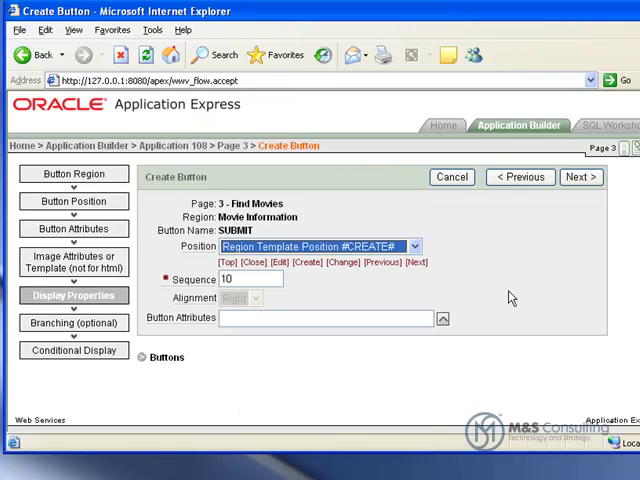
pyautogui.moveTo(581, 177)
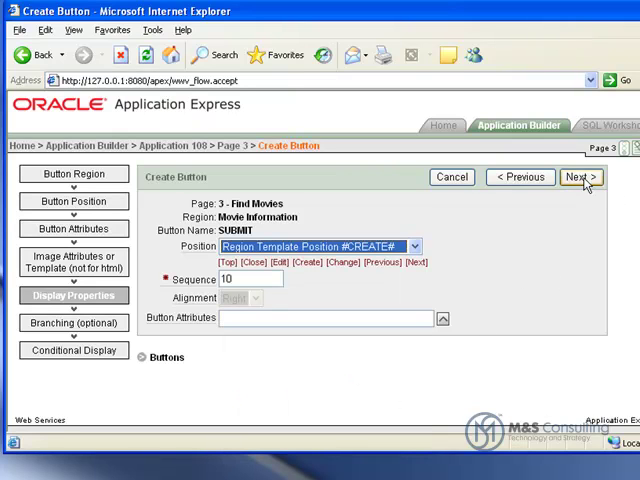
pyautogui.click(580, 177)
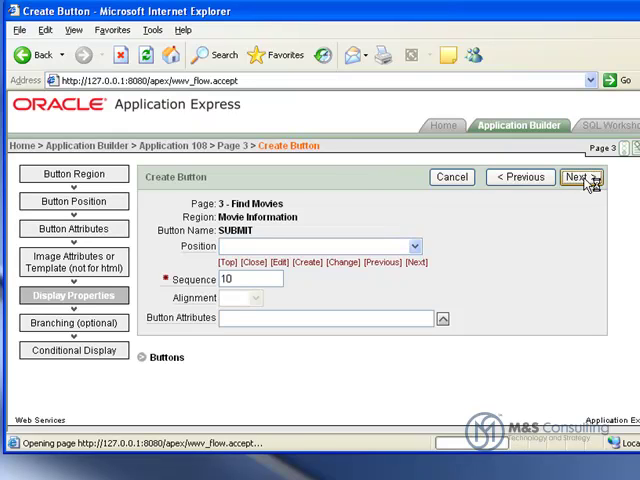
pyautogui.click(581, 177)
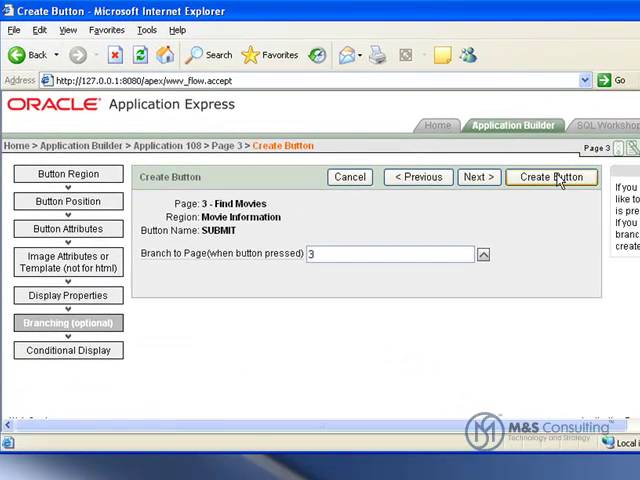
pyautogui.click(552, 177)
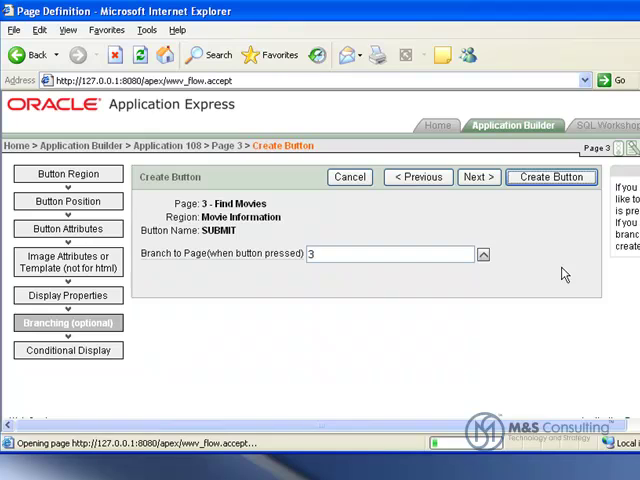
pyautogui.click(551, 177)
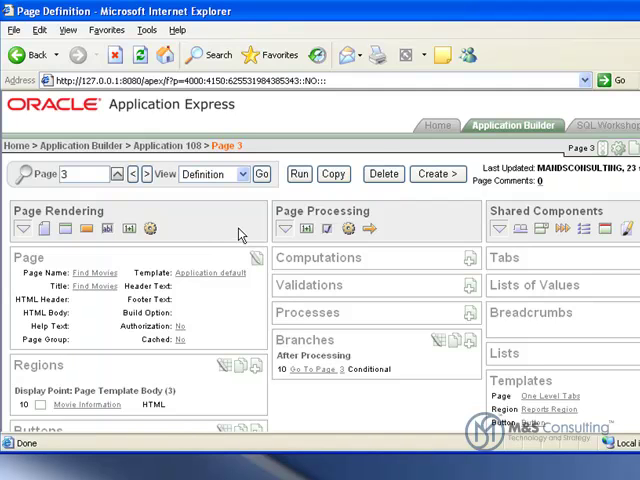
# - Choose a plain Text Field item and name it ZIP
pyautogui.scroll(-3)
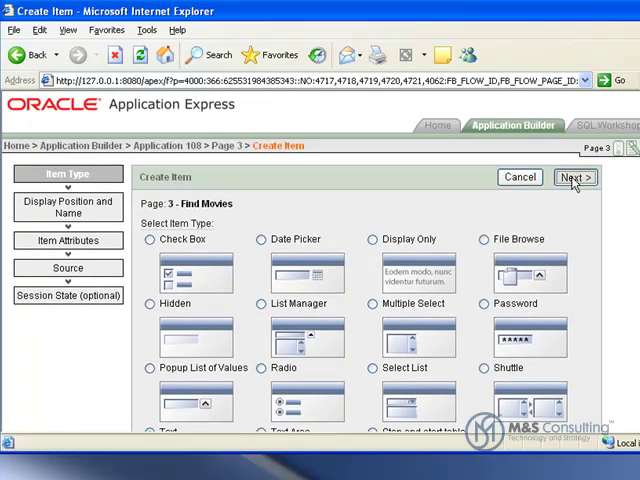
pyautogui.click(575, 177)
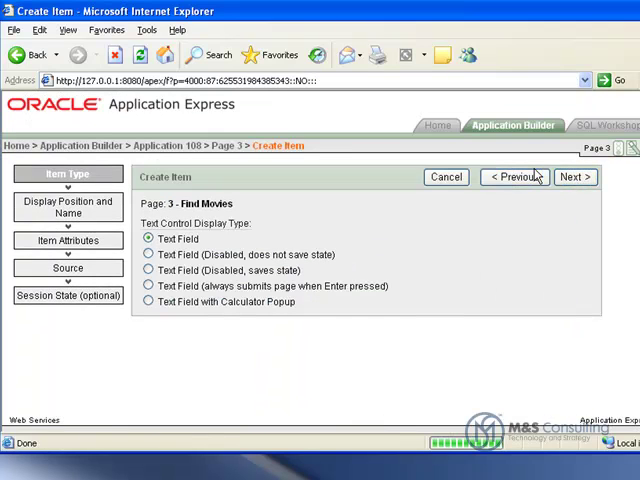
pyautogui.moveTo(525, 190)
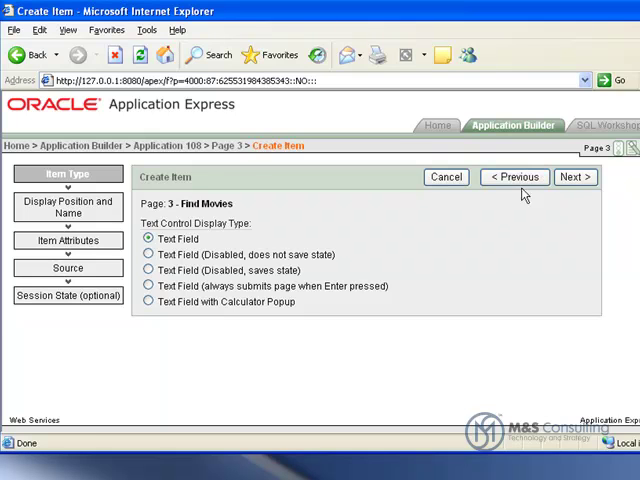
pyautogui.moveTo(575, 177)
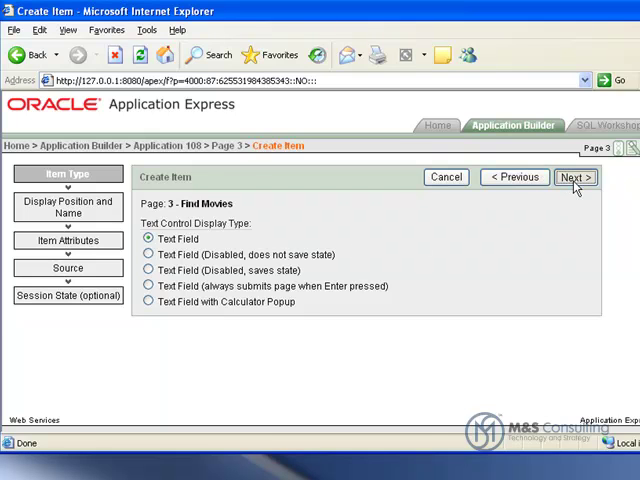
pyautogui.click(575, 177)
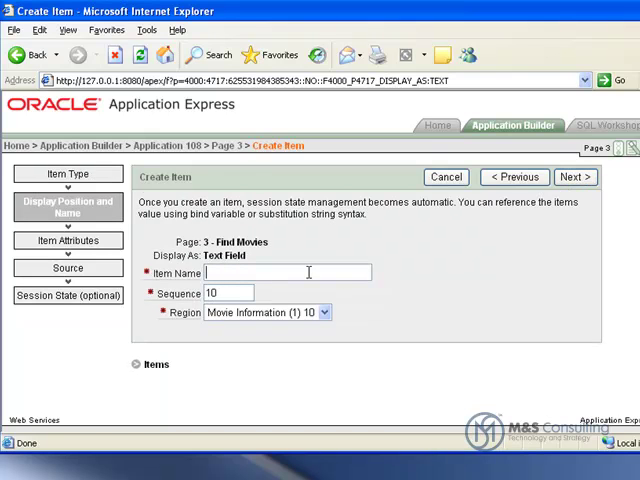
pyautogui.write('ZIP')
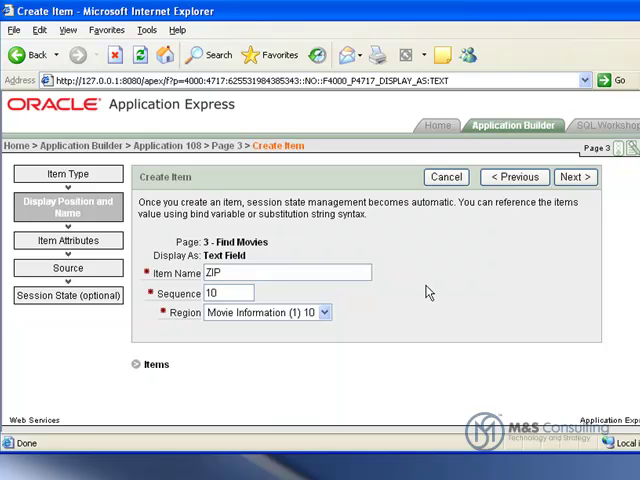
pyautogui.moveTo(562, 198)
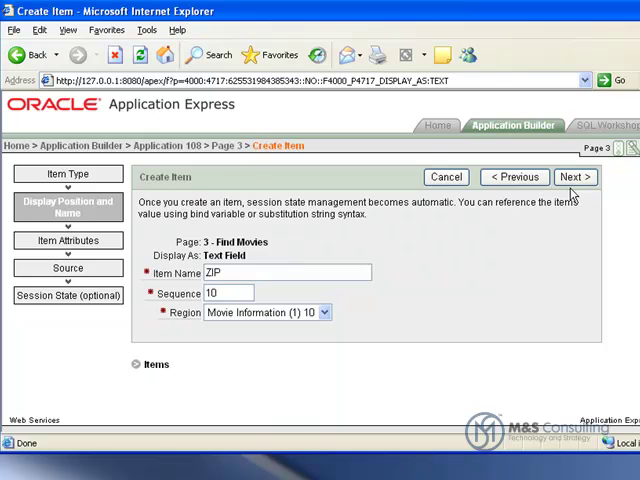
pyautogui.moveTo(487, 270)
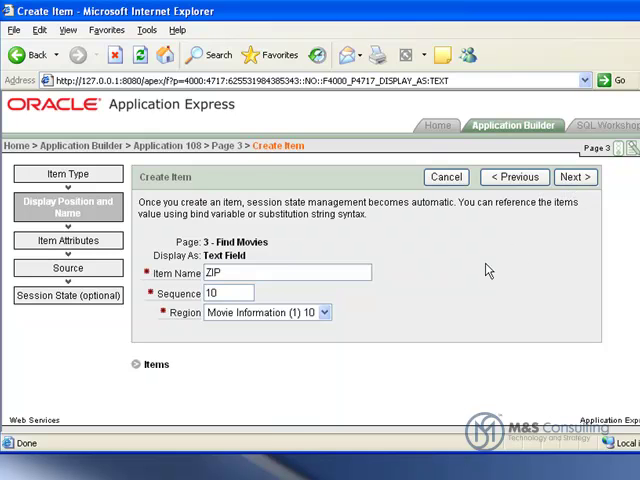
# - Label the ZIP item 'ZIP Code' and create it
pyautogui.click(575, 177)
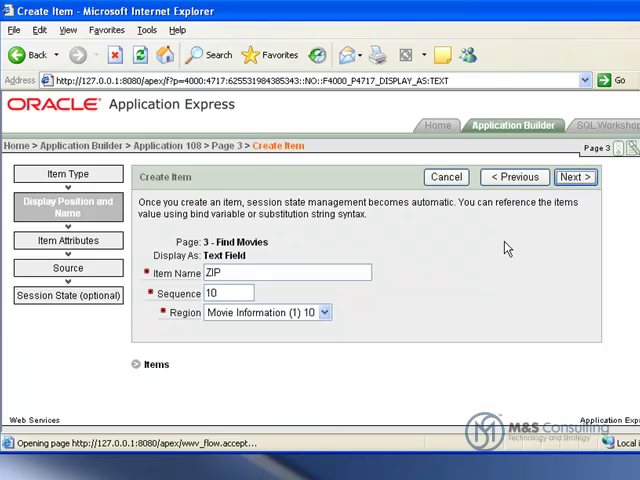
pyautogui.click(575, 177)
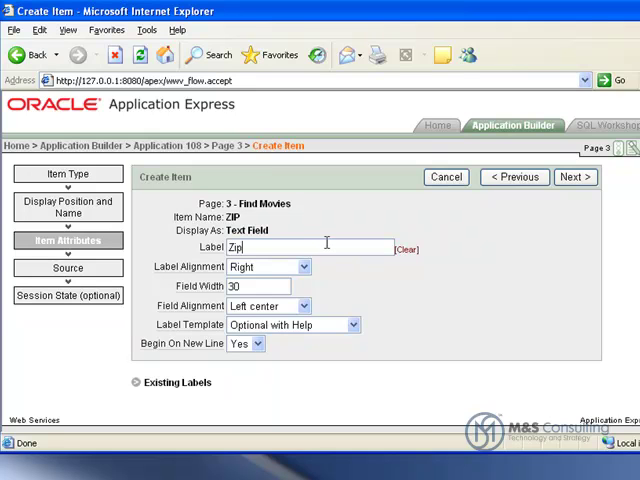
pyautogui.write('ZIP')
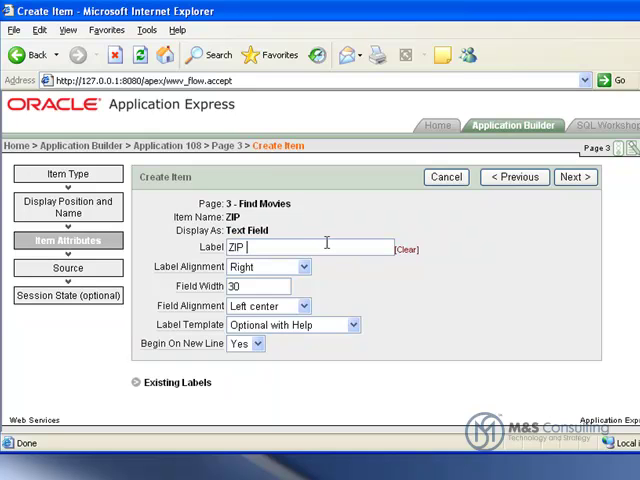
pyautogui.write('Code')
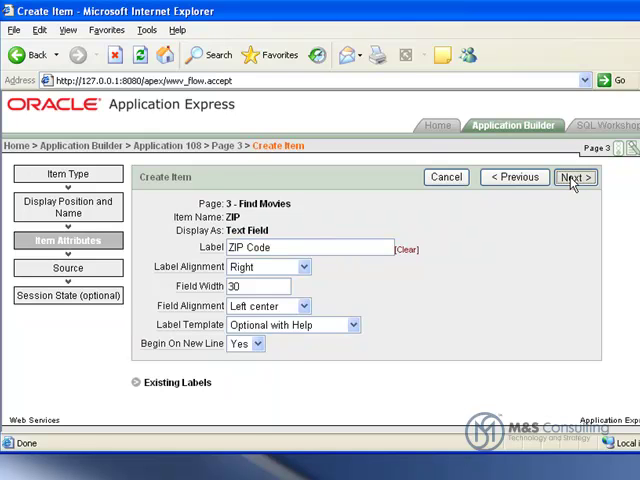
pyautogui.click(574, 177)
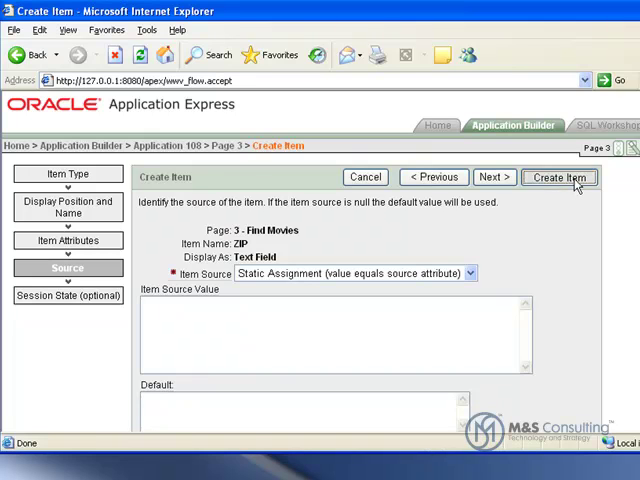
pyautogui.click(559, 177)
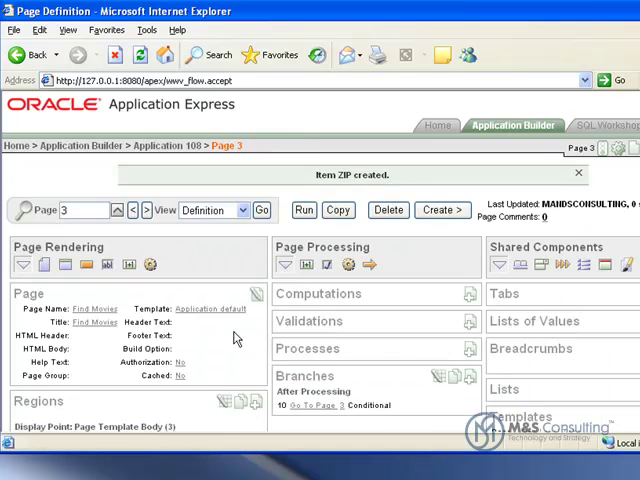
# - Start a new plain Text Field item named RADIUS
pyautogui.scroll(-3)
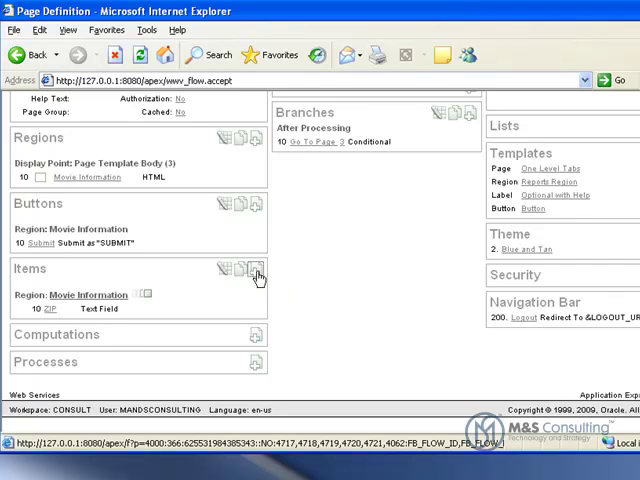
pyautogui.click(257, 273)
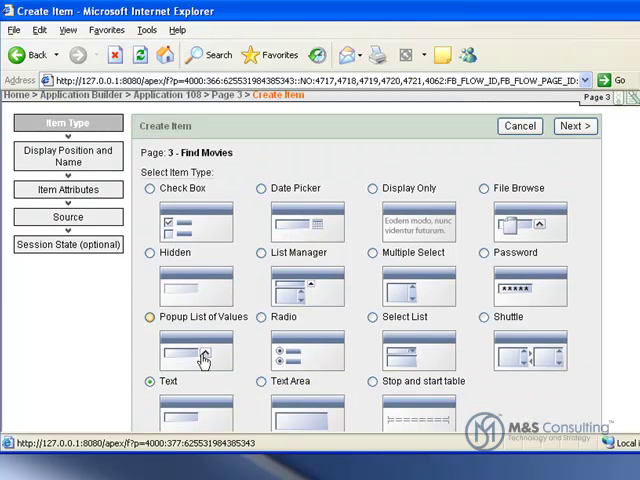
pyautogui.click(575, 126)
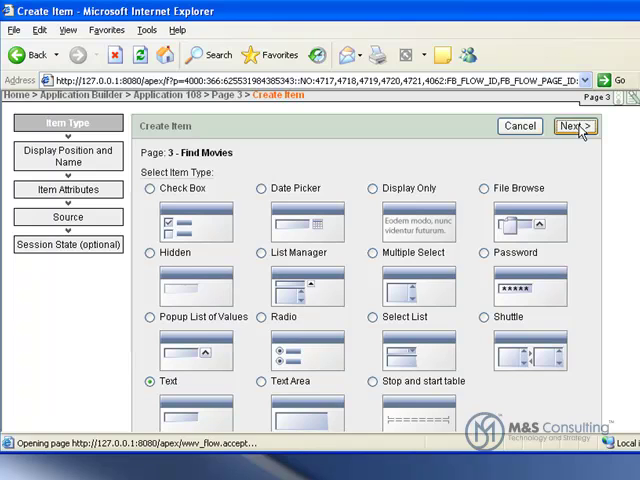
pyautogui.click(576, 126)
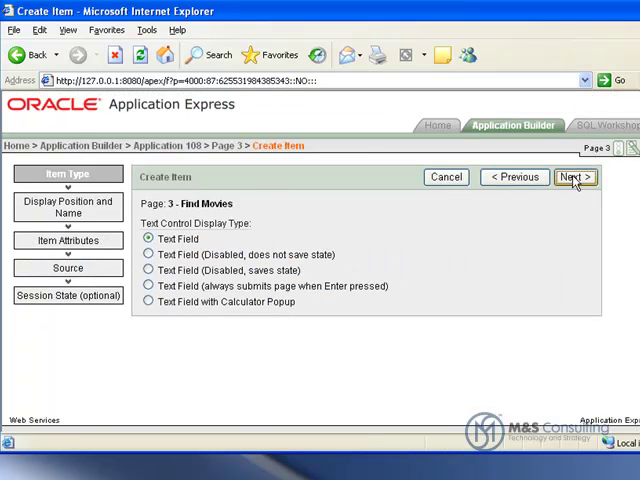
pyautogui.click(575, 177)
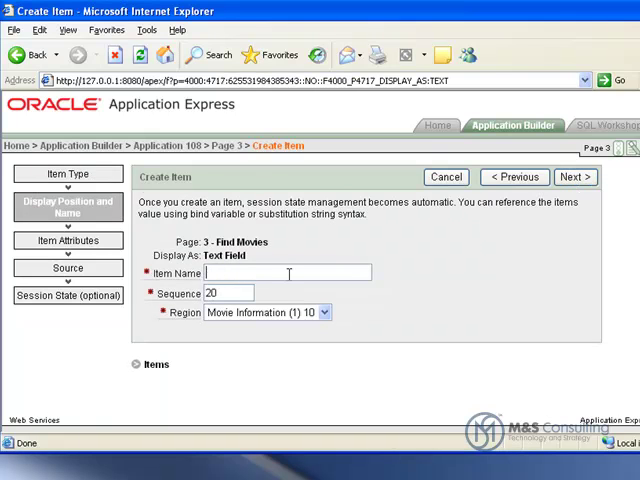
pyautogui.write('RADIUS')
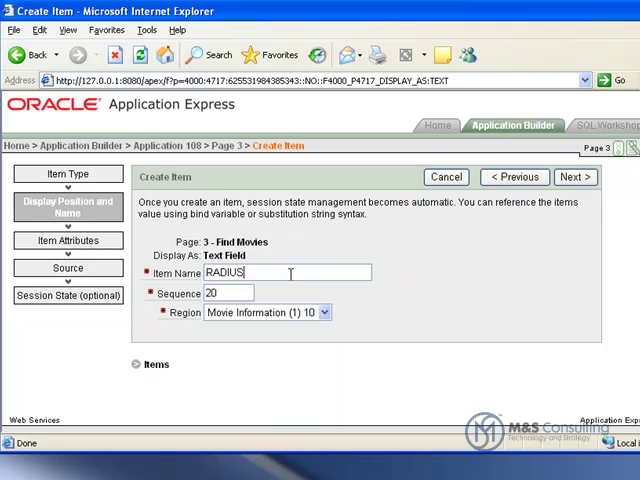
pyautogui.moveTo(565, 195)
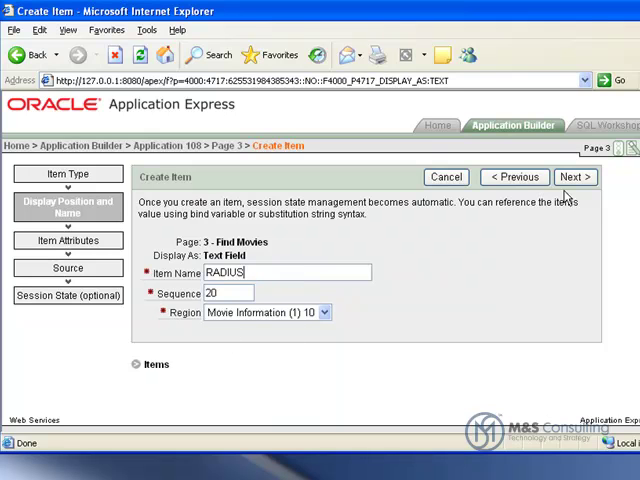
# - Keep the 'Radius' label and create the RADIUS item
pyautogui.click(575, 177)
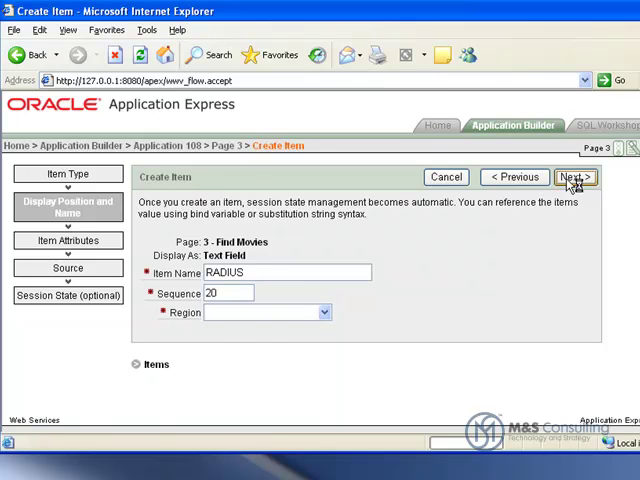
pyautogui.click(575, 176)
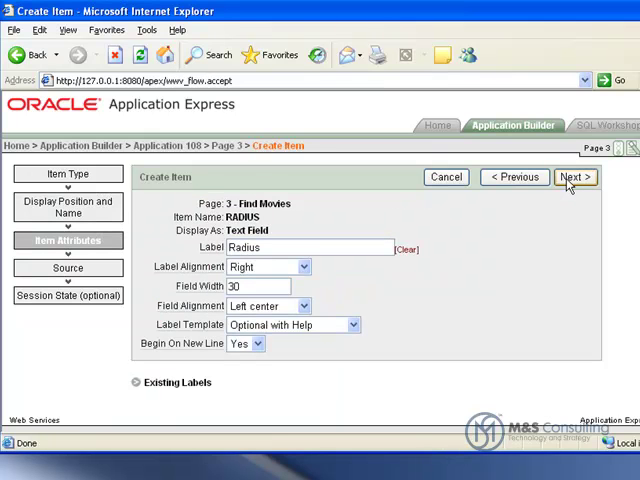
pyautogui.moveTo(571, 211)
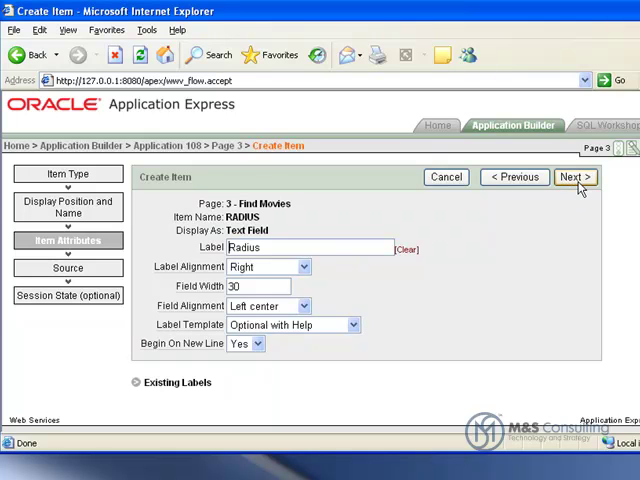
pyautogui.moveTo(581, 187)
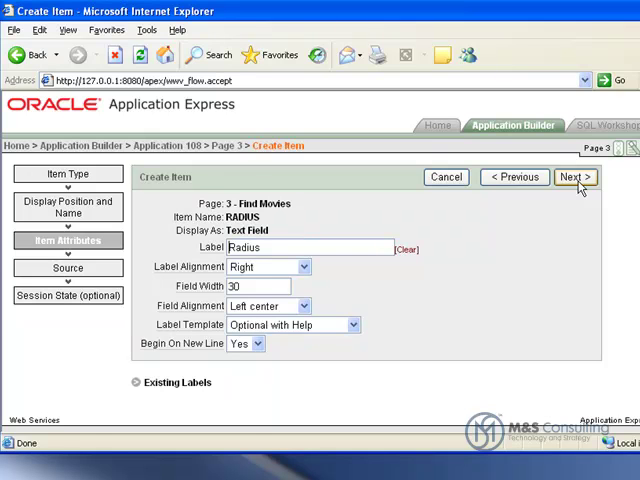
pyautogui.click(574, 176)
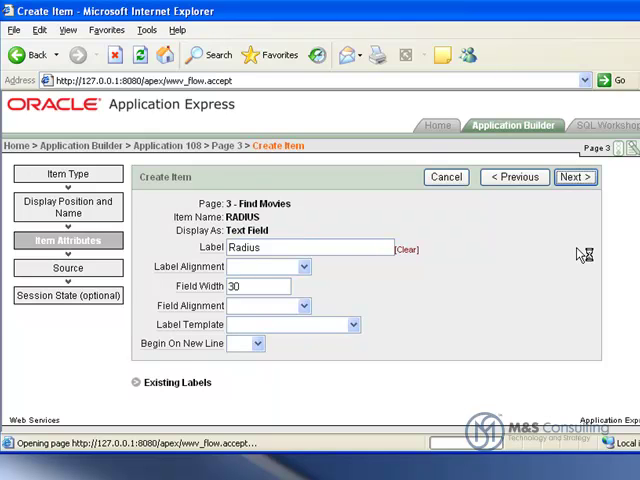
pyautogui.click(575, 177)
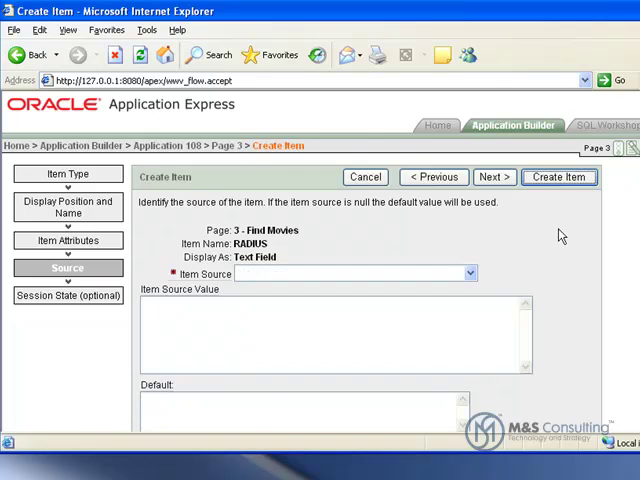
pyautogui.click(558, 176)
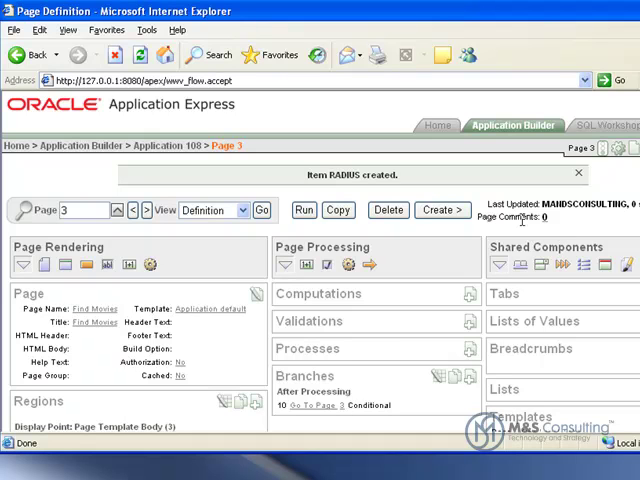
pyautogui.moveTo(300, 162)
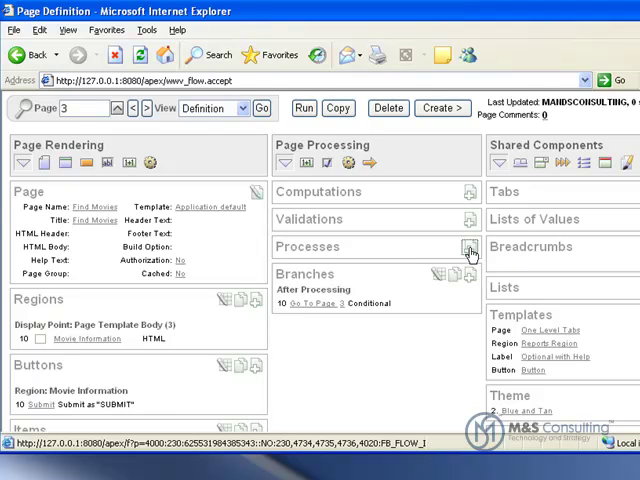
# - Launch the Create Page Process wizard from page 3's Processes section
pyautogui.click(468, 247)
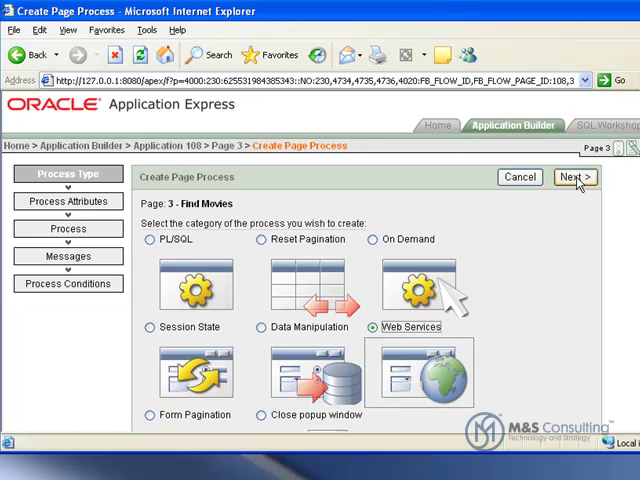
# - Choose a Web Services process named 'Call Movie Info'
pyautogui.click(574, 177)
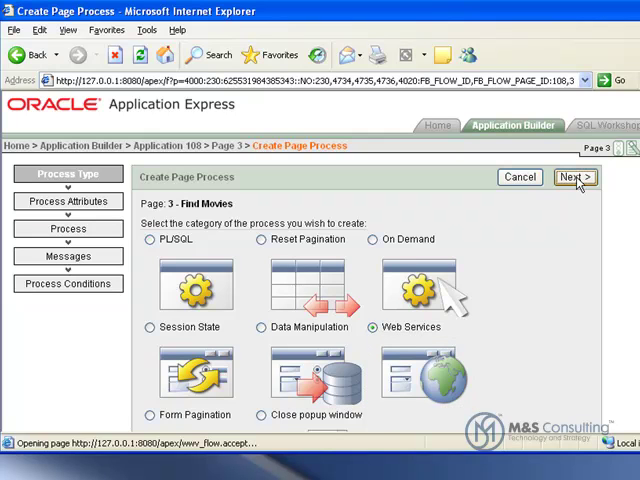
pyautogui.click(575, 177)
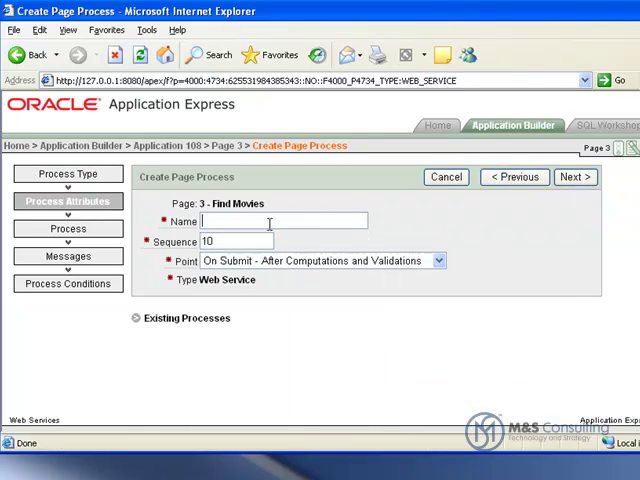
pyautogui.write('Call Movie Info')
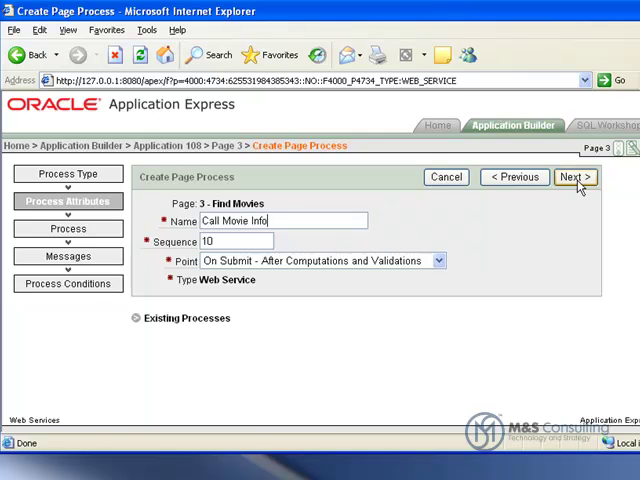
pyautogui.click(574, 177)
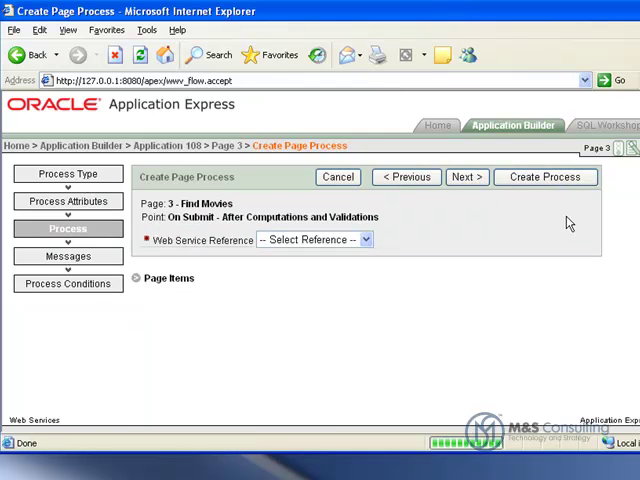
pyautogui.moveTo(505, 250)
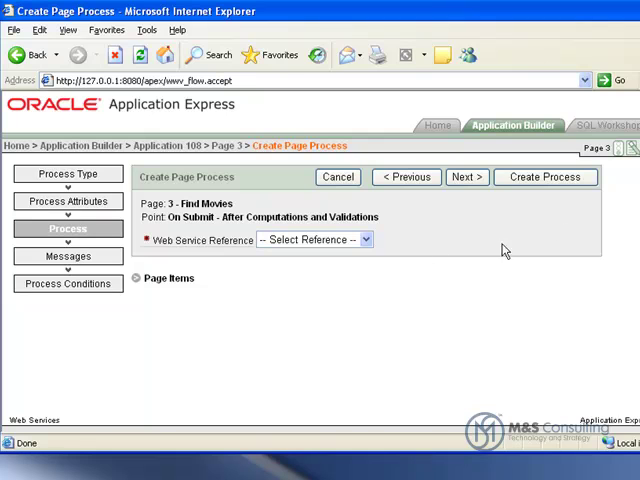
# - Use the Movie Info reference with messages 'Called Movie Info' and 'Error Calling Movie Info', then create
pyautogui.click(315, 239)
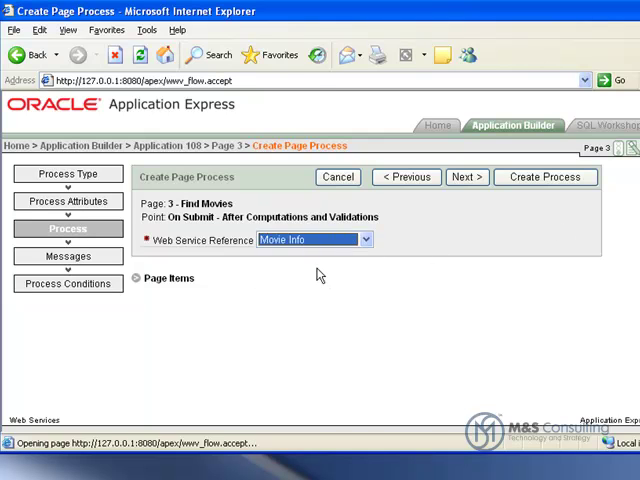
pyautogui.click(466, 177)
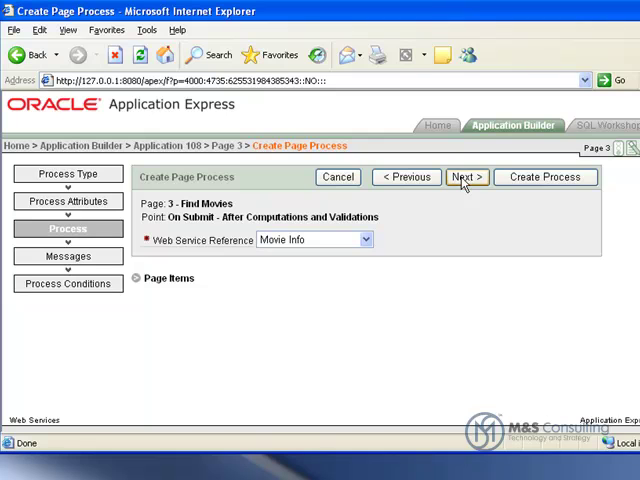
pyautogui.click(465, 177)
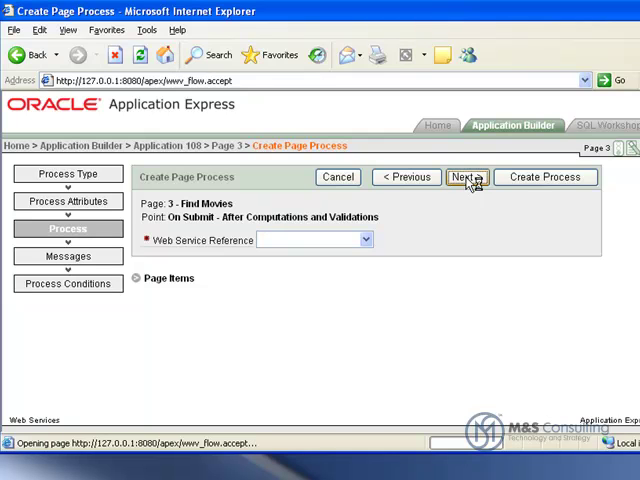
pyautogui.click(466, 177)
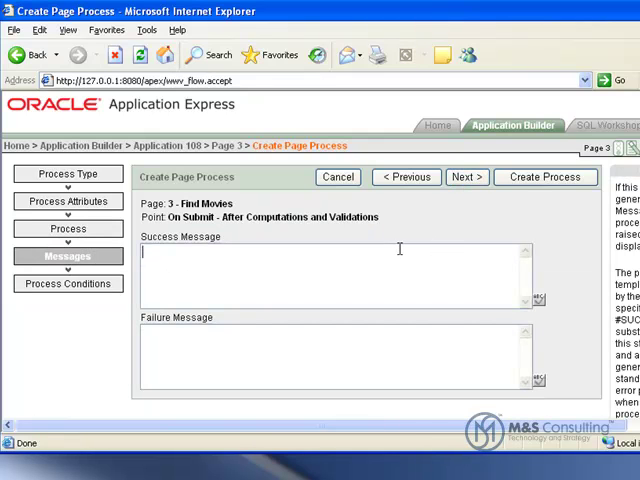
pyautogui.write('Called Movie Info')
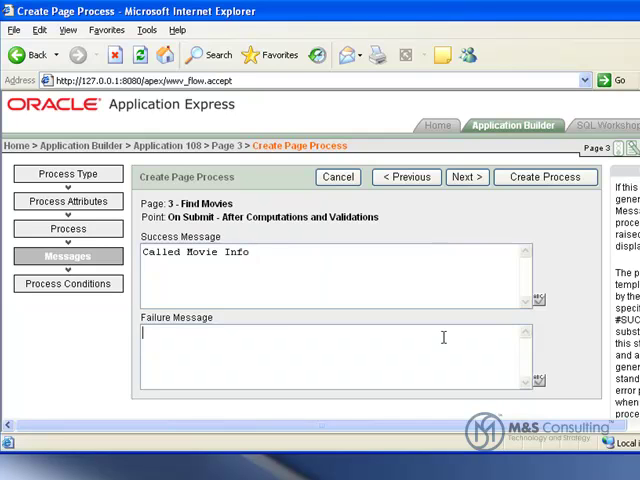
pyautogui.write('Error Calling Movie Info')
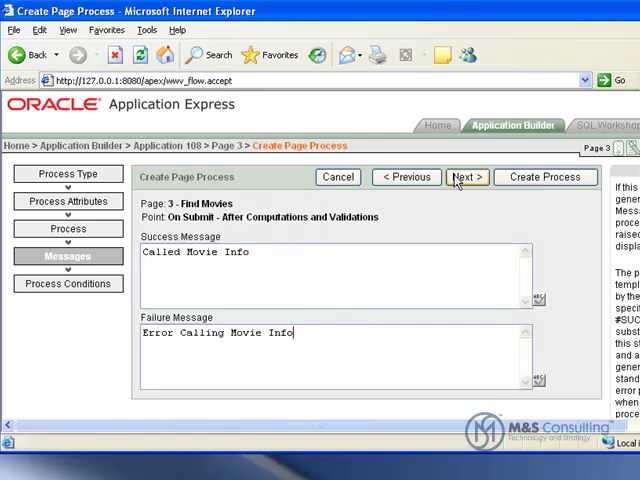
pyautogui.click(465, 176)
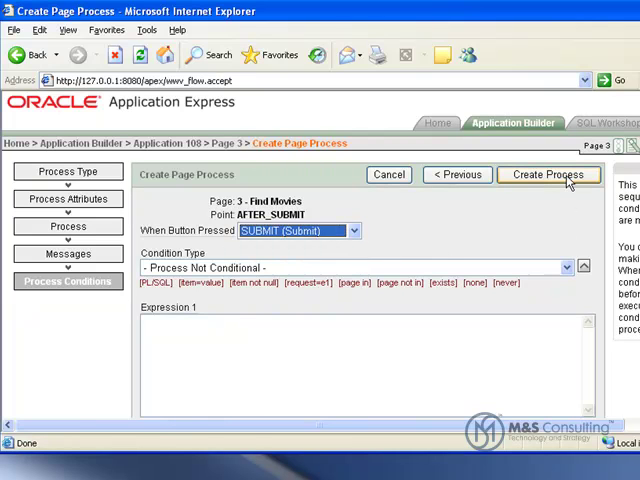
pyautogui.click(549, 174)
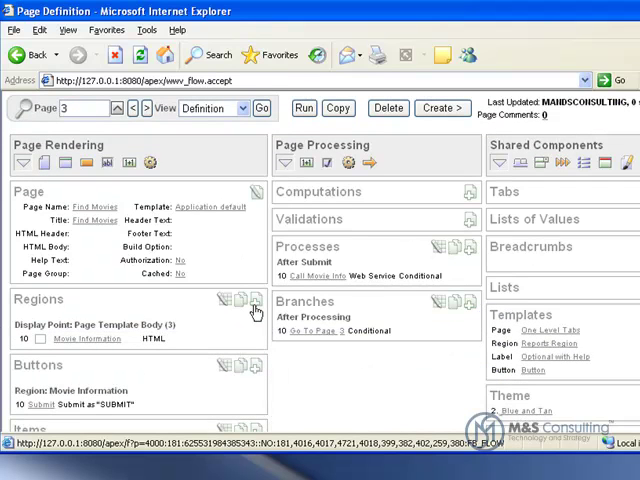
# - Start a report region on web service results for page 3
pyautogui.click(255, 301)
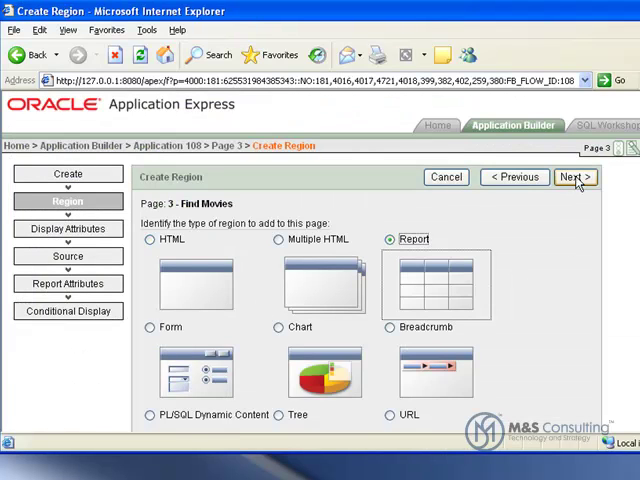
pyautogui.click(574, 177)
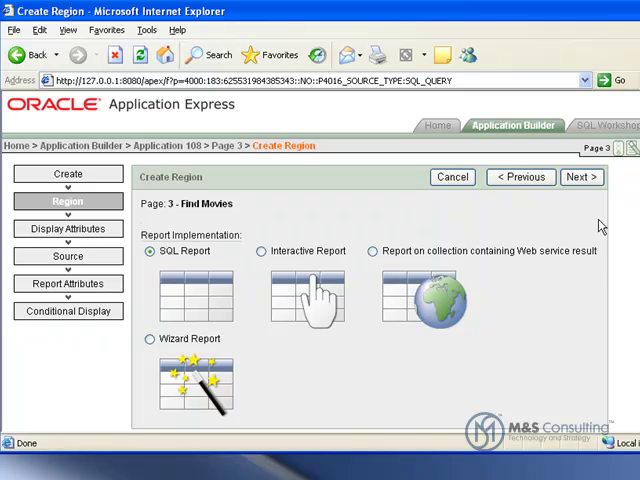
pyautogui.click(372, 250)
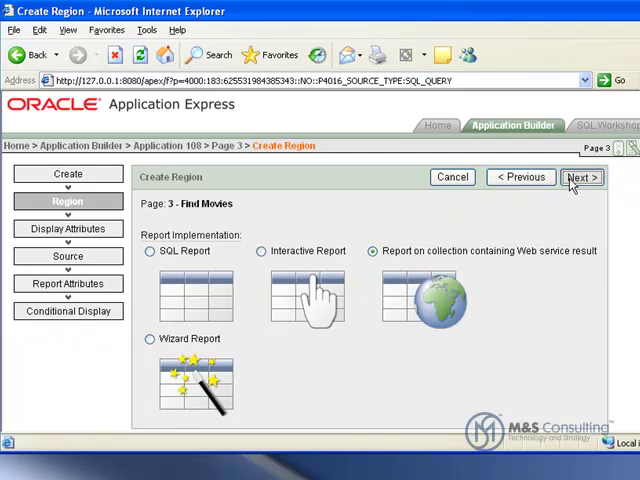
pyautogui.click(582, 177)
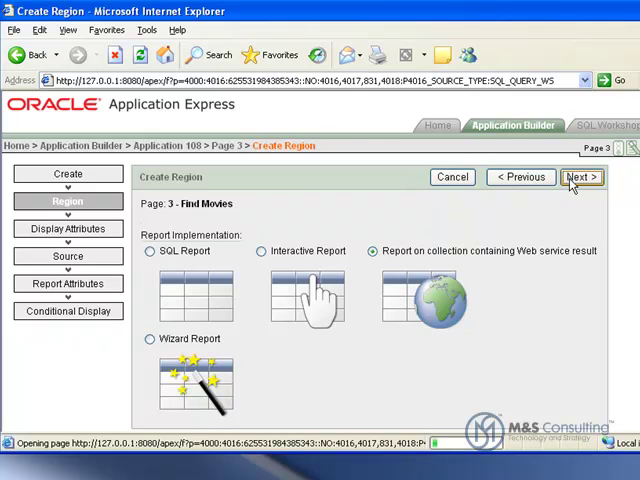
# - Enter region title 'Search Results' and accept the display attributes
pyautogui.click(581, 177)
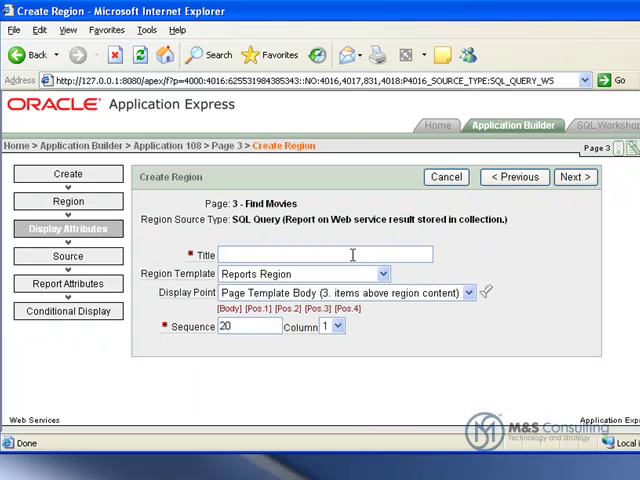
pyautogui.write('Search Results')
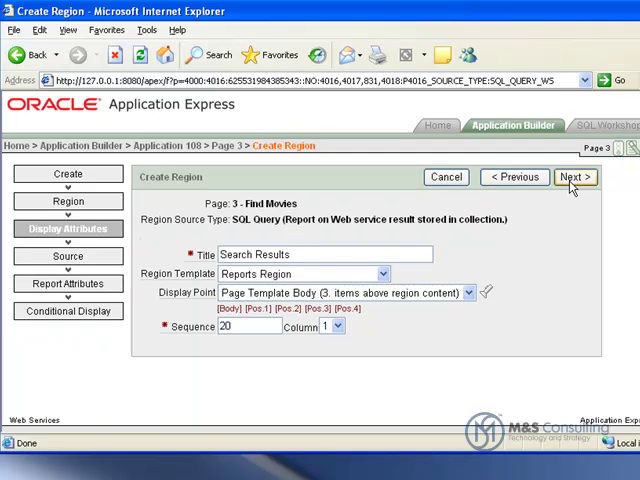
pyautogui.click(575, 177)
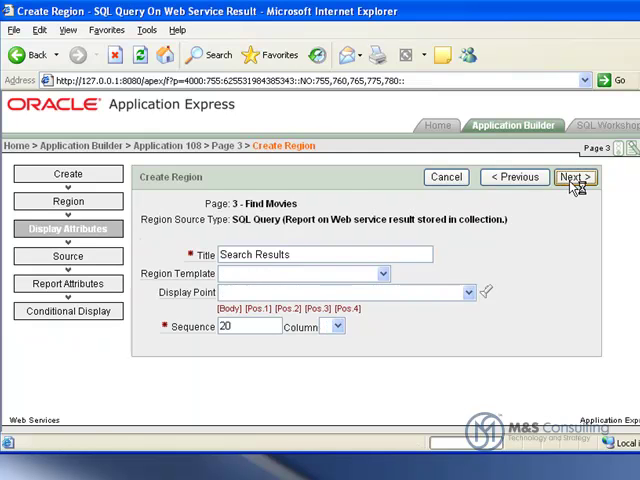
# - Choose a manually created web service reference for the new region
pyautogui.click(574, 177)
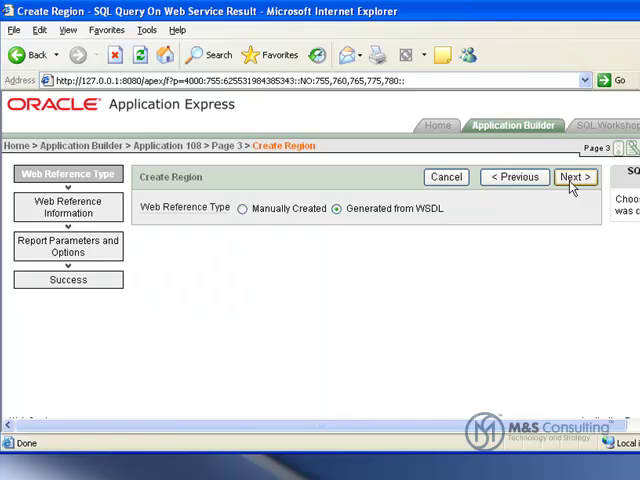
pyautogui.click(242, 208)
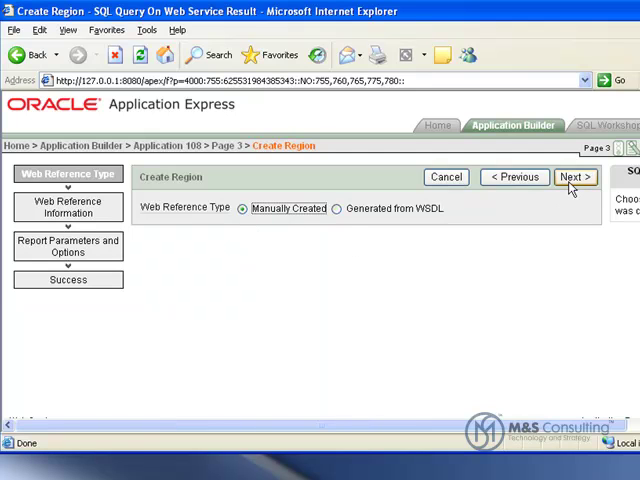
pyautogui.click(575, 177)
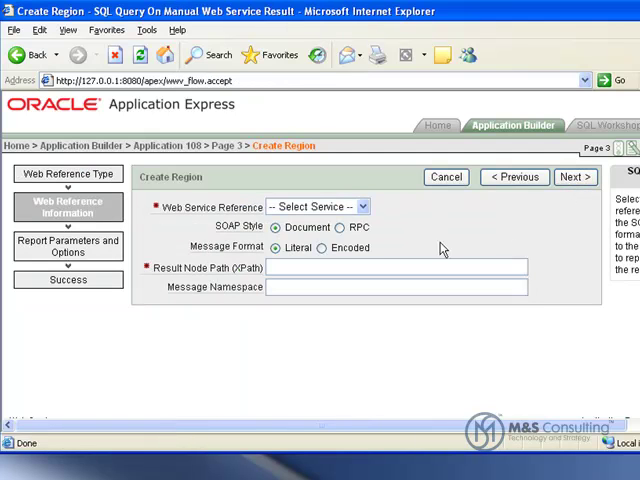
pyautogui.click(317, 206)
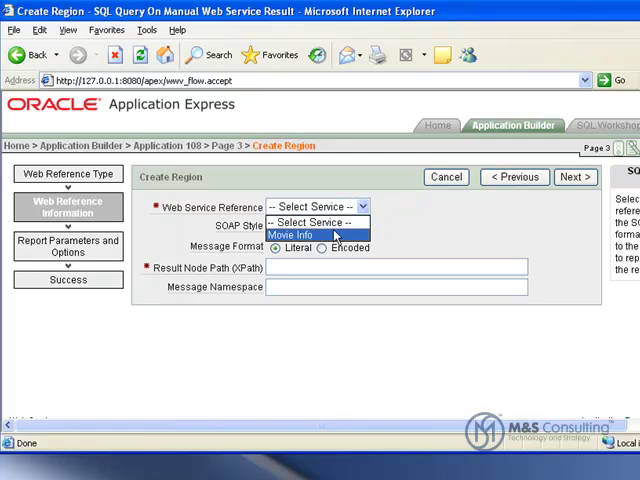
pyautogui.click(291, 234)
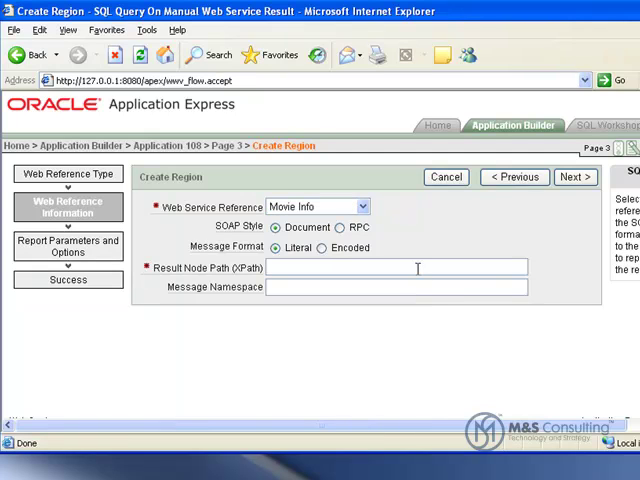
pyautogui.write('onse/GetTheatersAndMoviesResult/Theater/Movies/Movie')
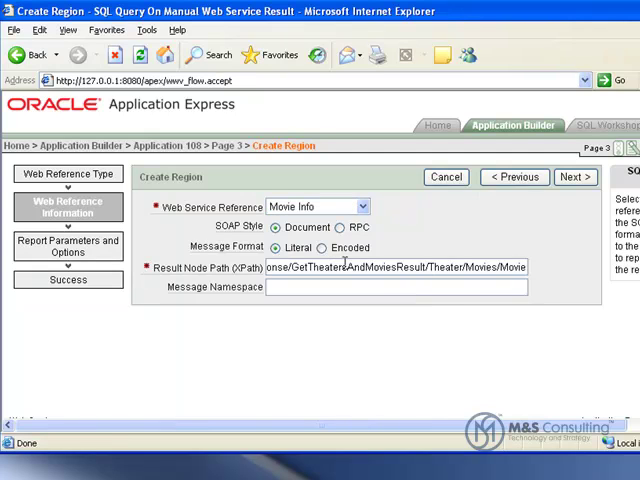
pyautogui.write('http://www.ignyte.com/whatsshowing')
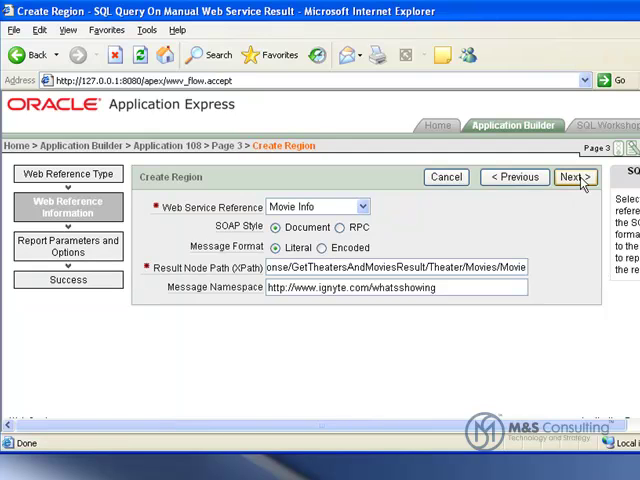
pyautogui.click(575, 177)
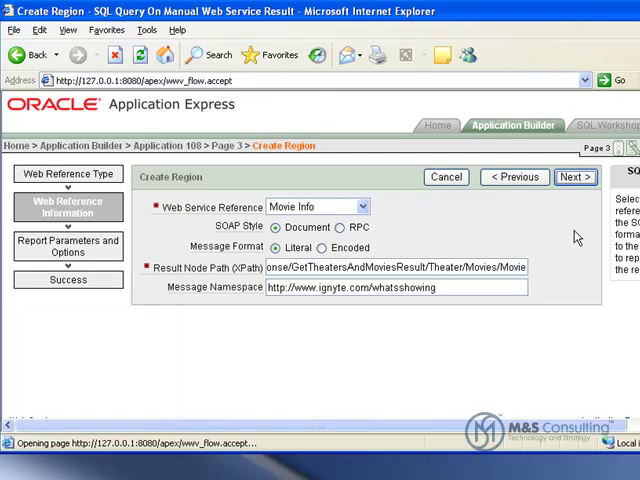
# - Enter report parameters Name, Rating, RunningTime and ShowTimes, then create the SQL report
pyautogui.click(575, 177)
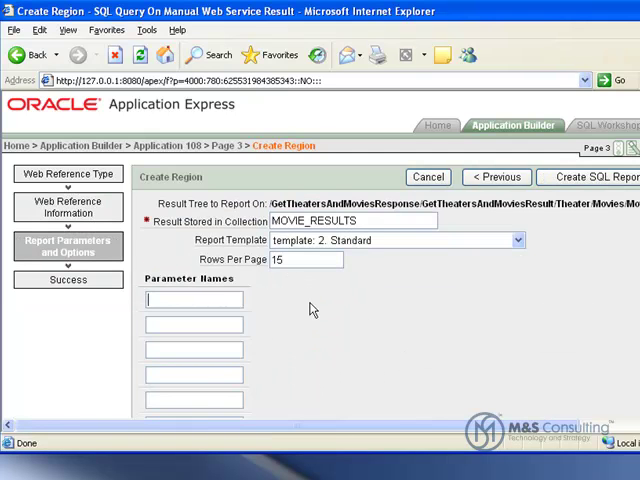
pyautogui.write('N')
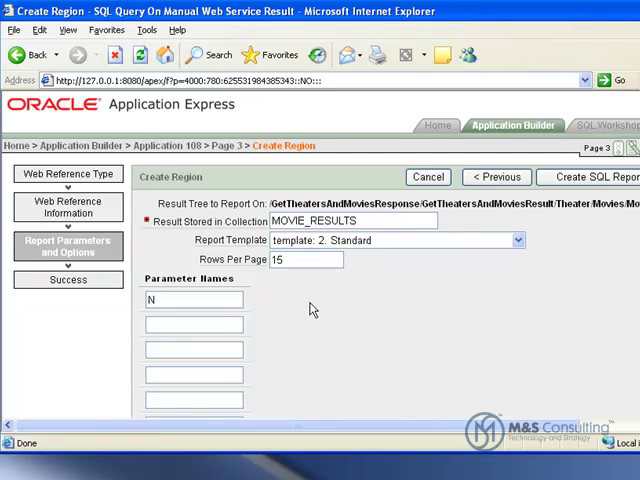
pyautogui.write('ame')
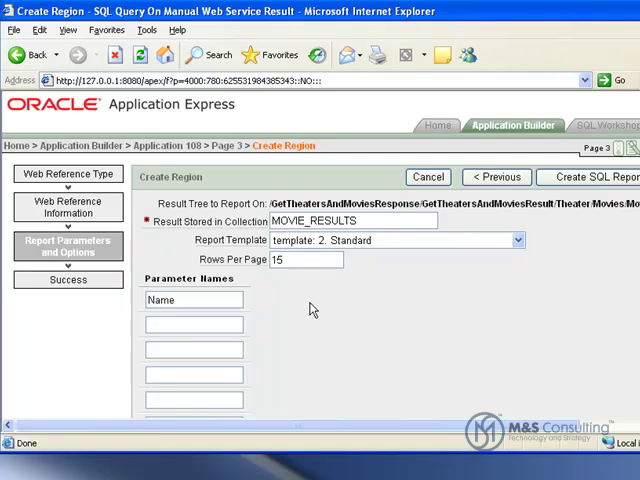
pyautogui.write('Rating')
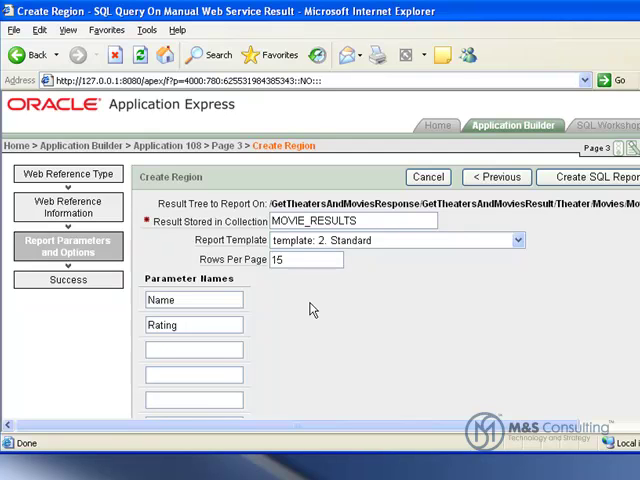
pyautogui.write('RunningTime')
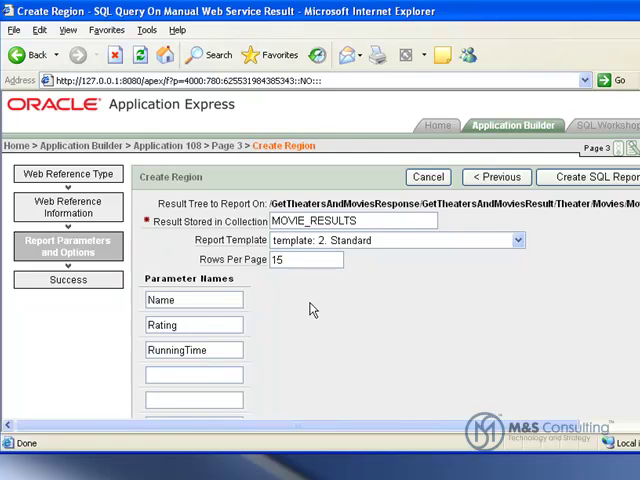
pyautogui.write('ShowTimes')
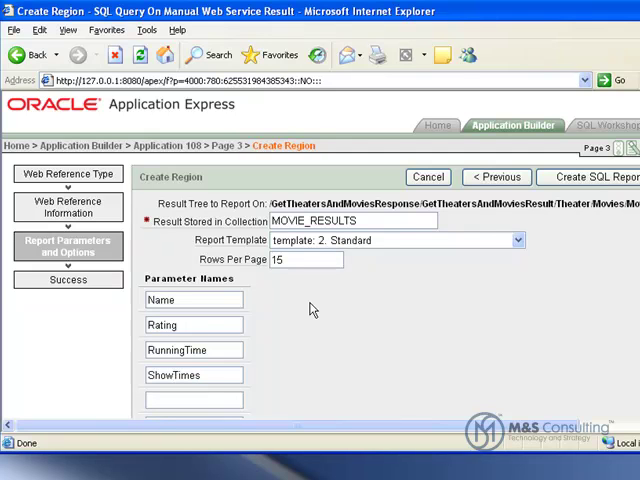
pyautogui.click(193, 375)
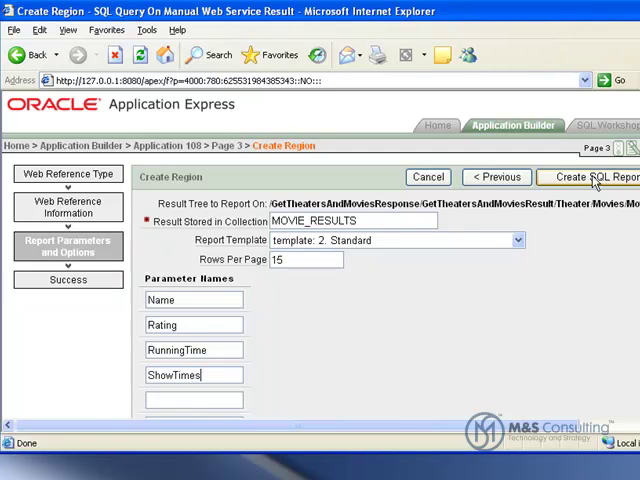
pyautogui.click(593, 177)
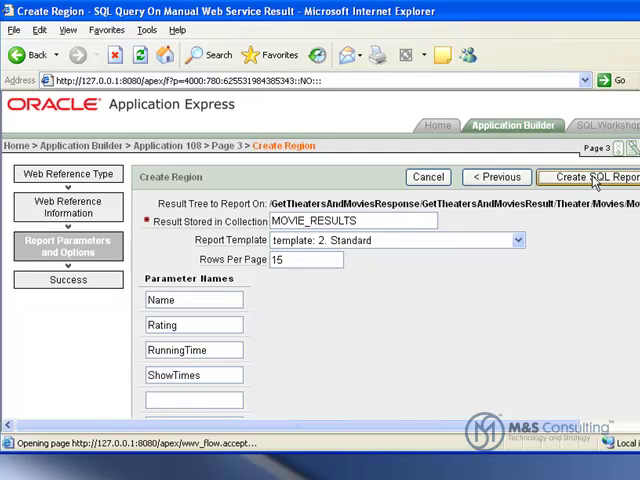
pyautogui.click(590, 177)
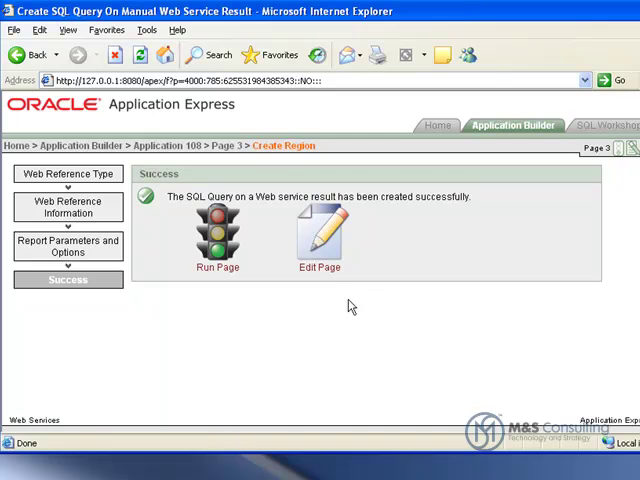
# - Run the Find Movies page and submit a search for ZIP 14623 within radius 10
pyautogui.click(217, 232)
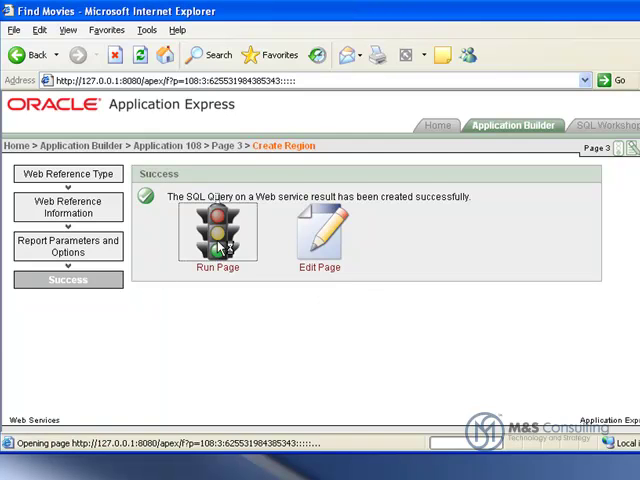
pyautogui.click(217, 232)
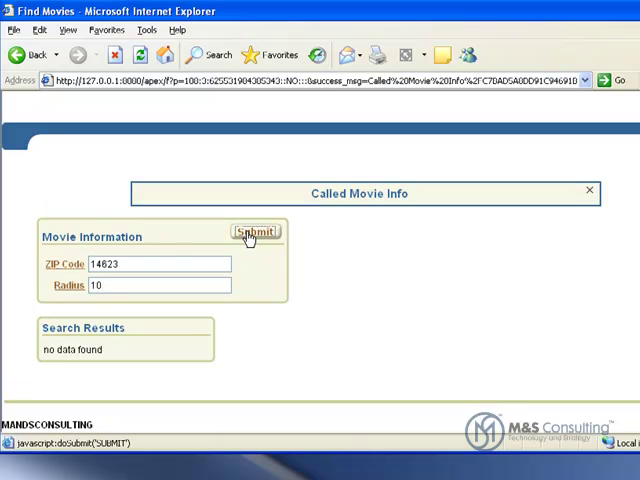
pyautogui.click(254, 231)
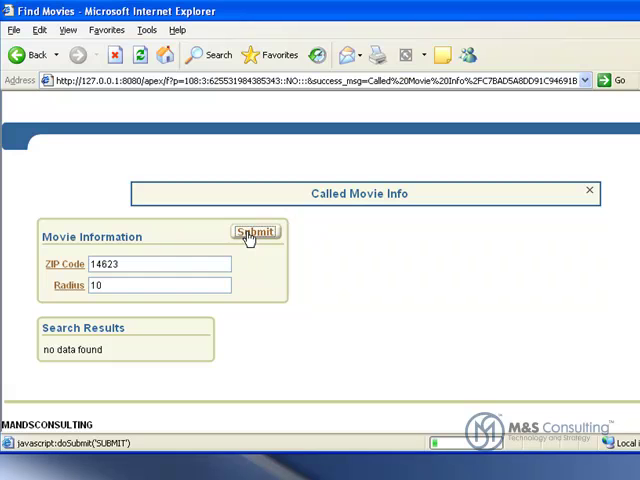
pyautogui.click(255, 231)
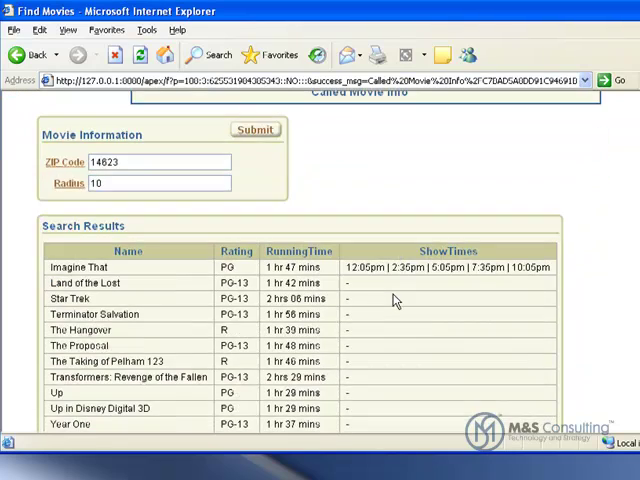
# - Scroll through the Search Results movie list, then return to the workspace home
pyautogui.scroll(-3)
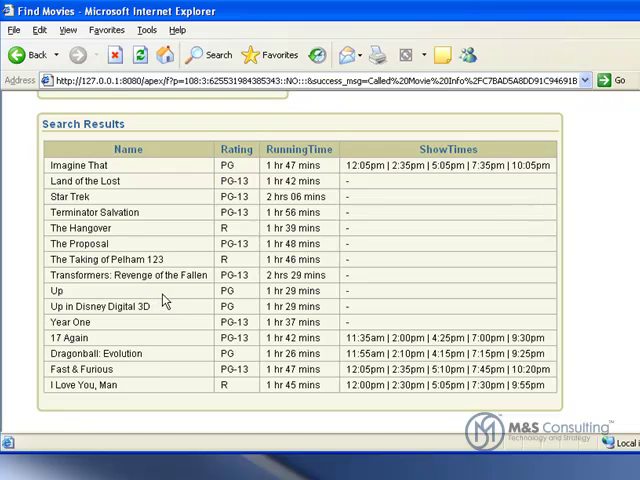
pyautogui.moveTo(193, 322)
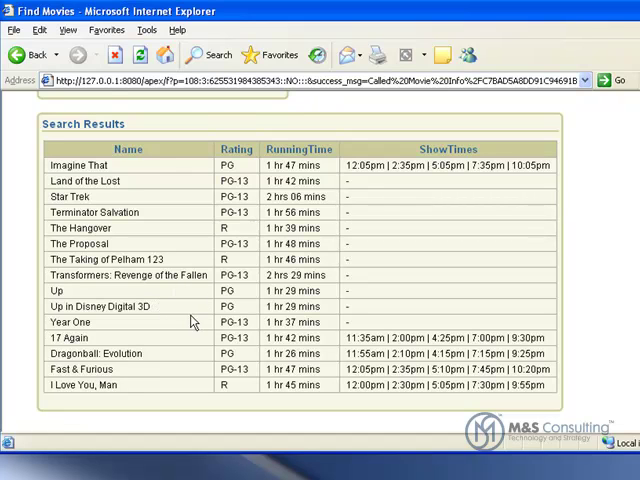
pyautogui.moveTo(180, 327)
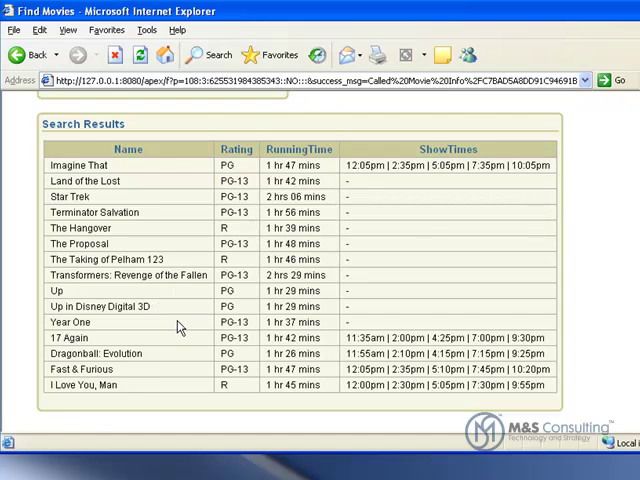
pyautogui.scroll(-3)
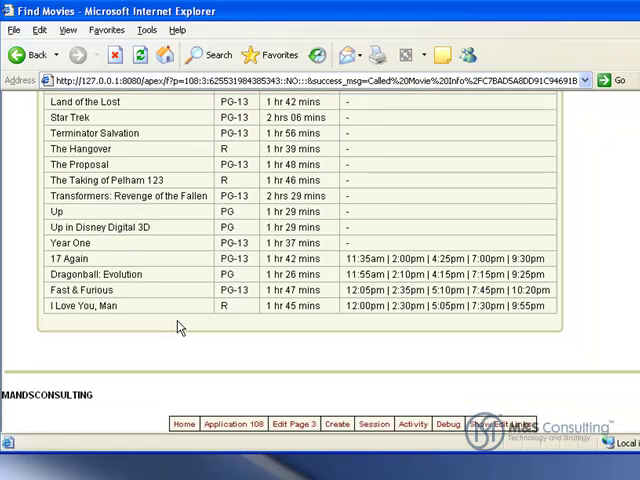
pyautogui.moveTo(248, 348)
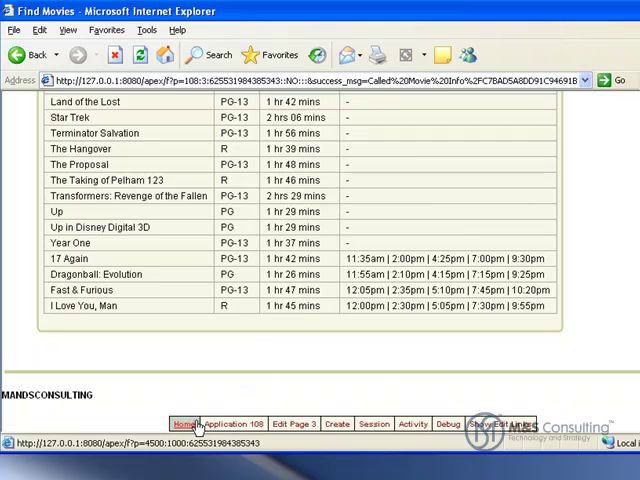
pyautogui.click(184, 424)
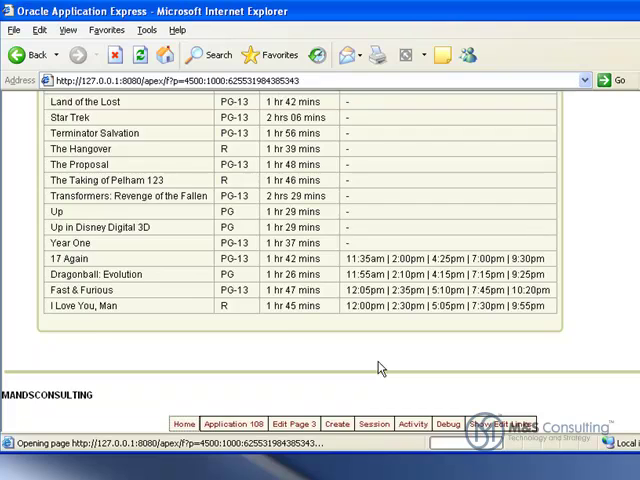